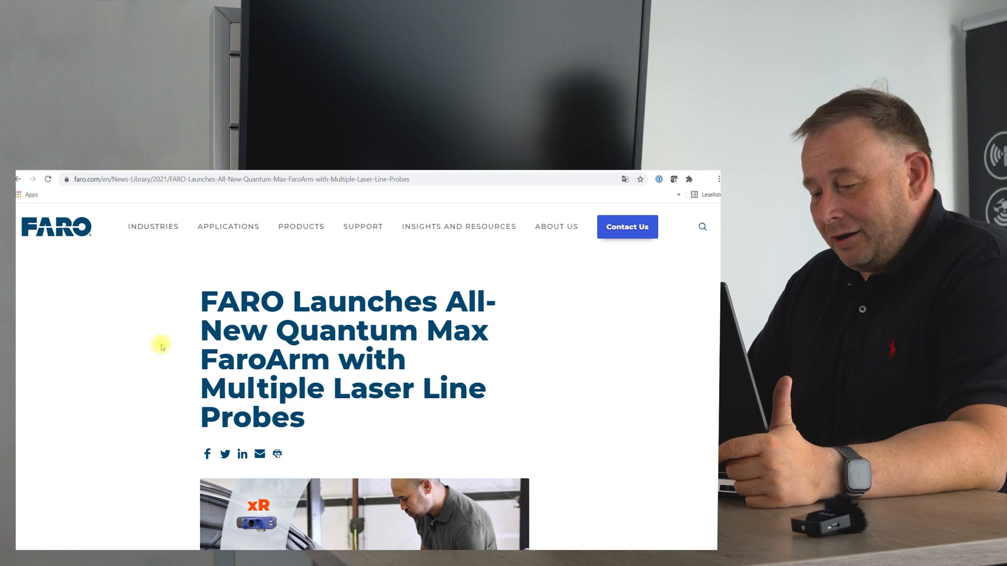
Read down through the Trimble MX50 lidar mobile mapping system financial release
scroll("down", 3)
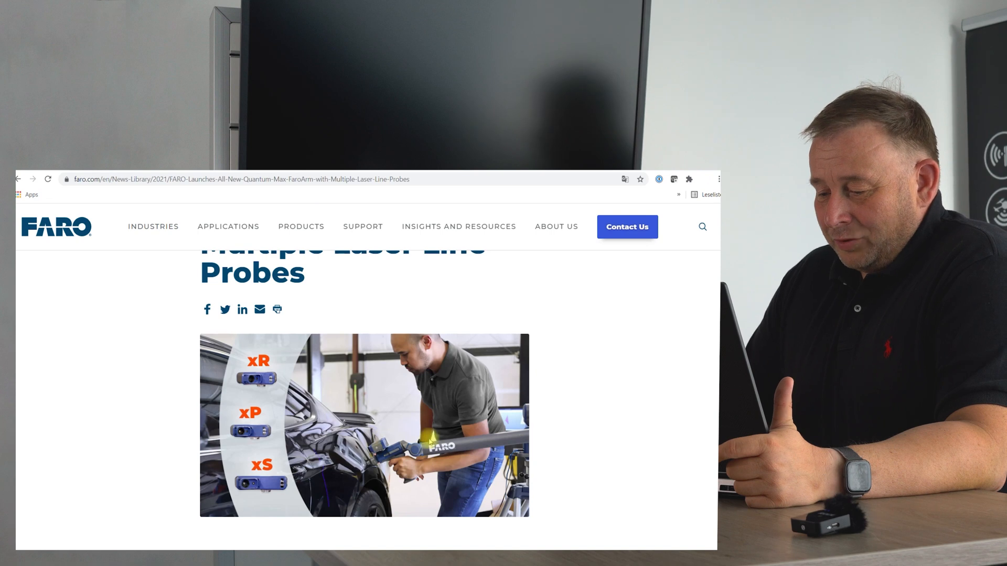
scroll("down", 3)
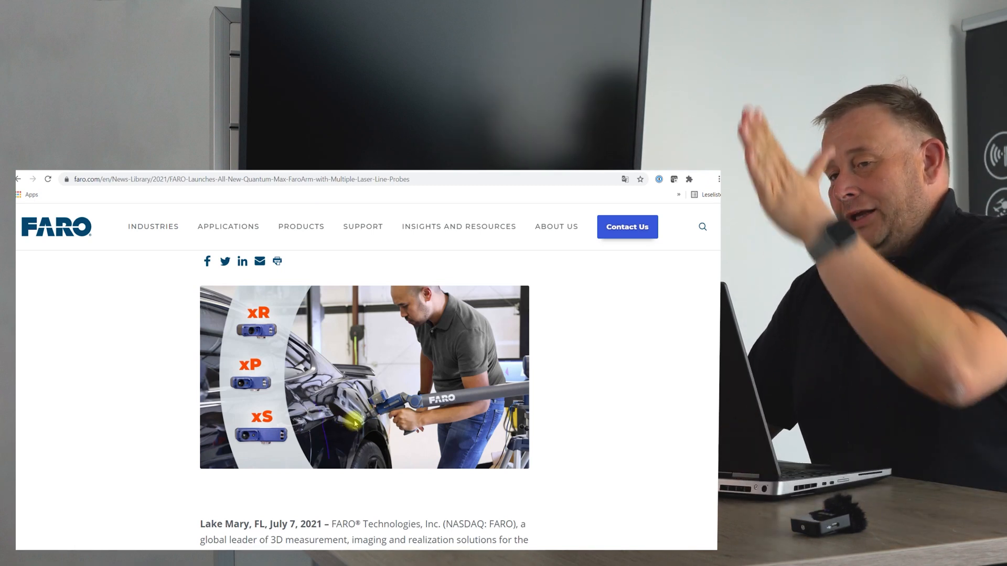
scroll("down", 3)
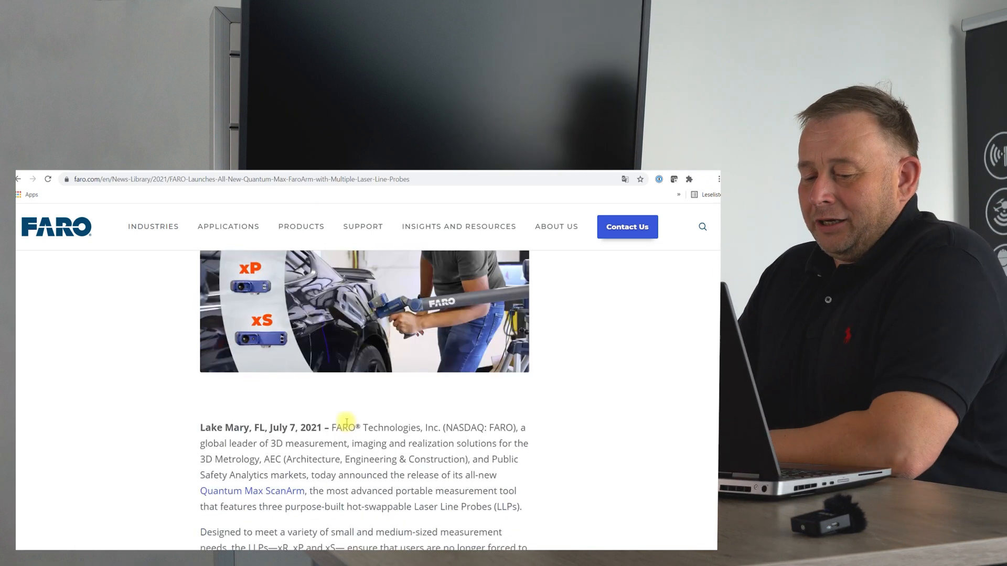
scroll("down", 3)
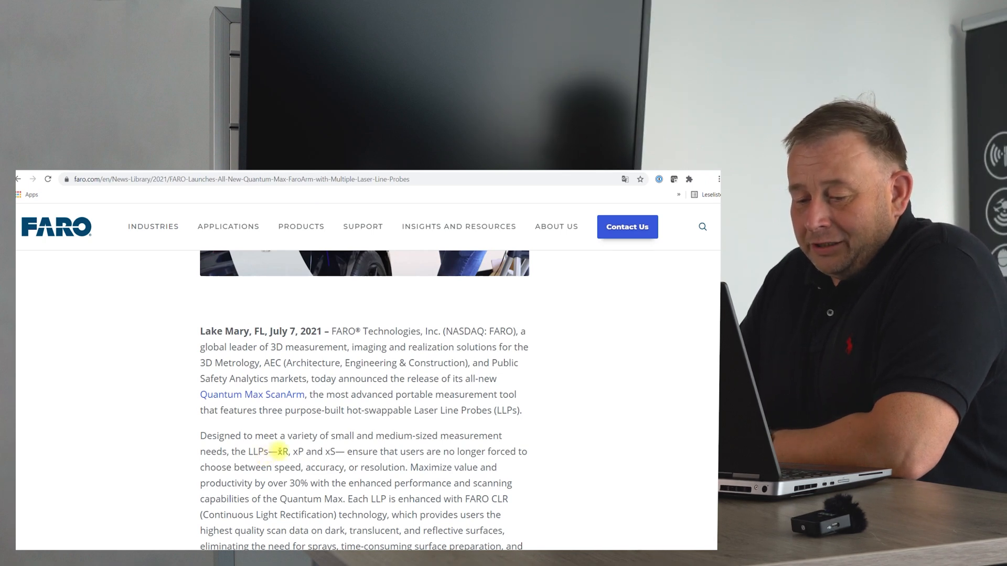
scroll("down", 3)
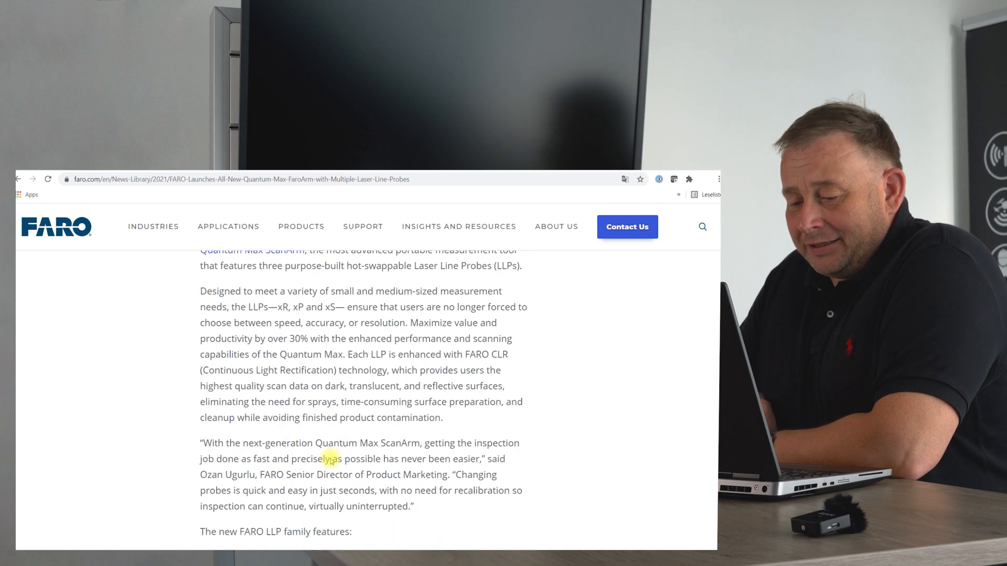
scroll("up", 3)
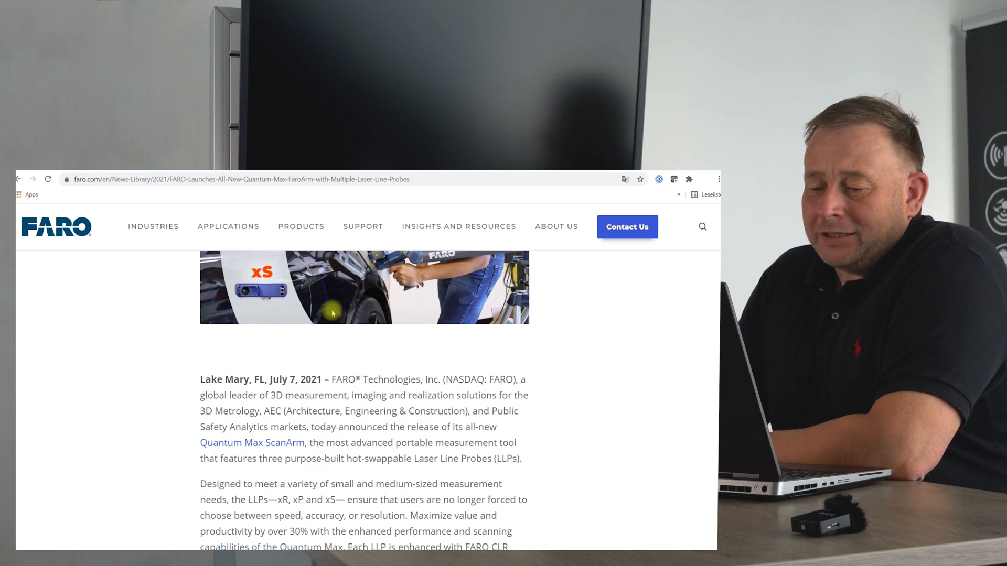
mouse_move(344, 340)
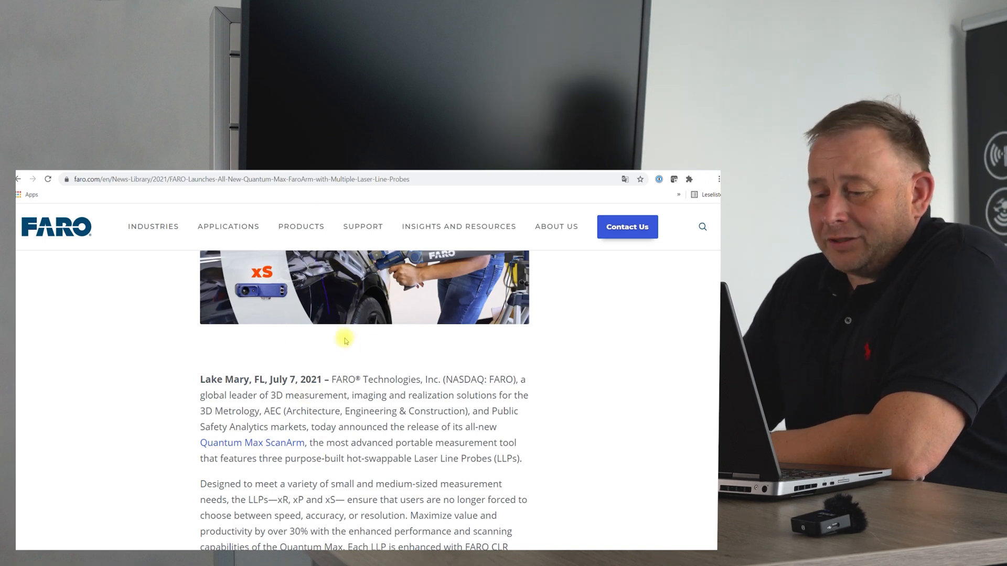
scroll("down", 3)
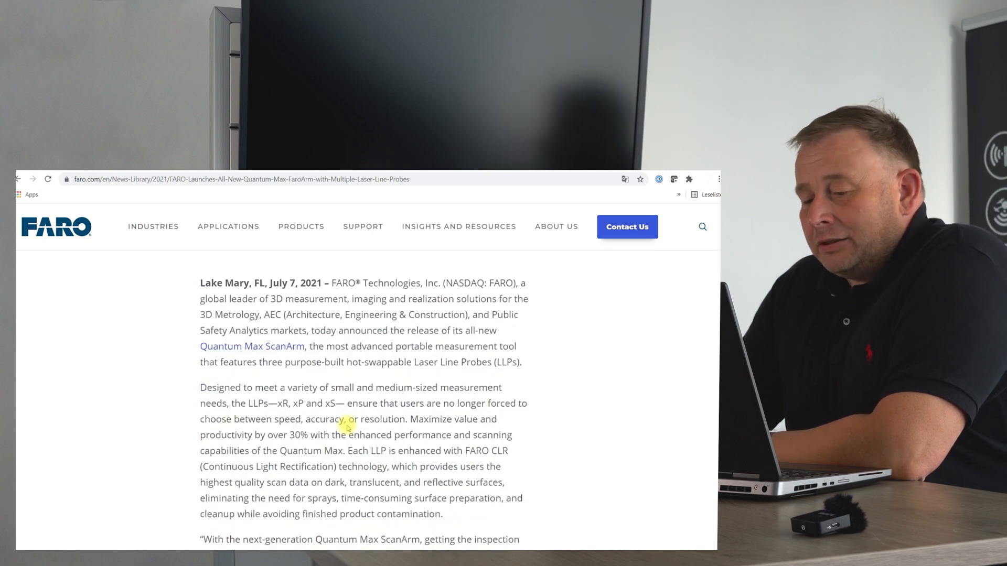
scroll("down", 3)
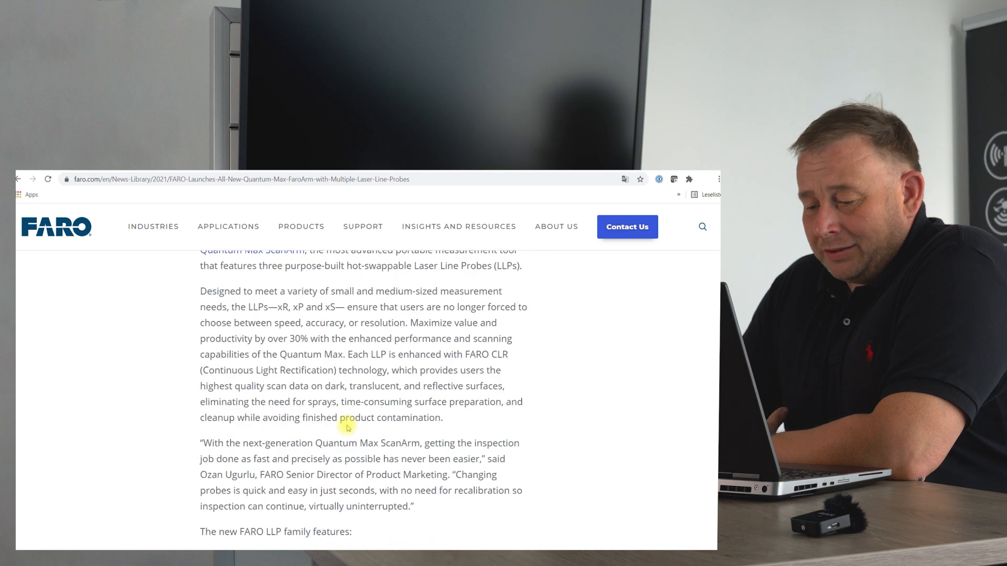
scroll("down", 3)
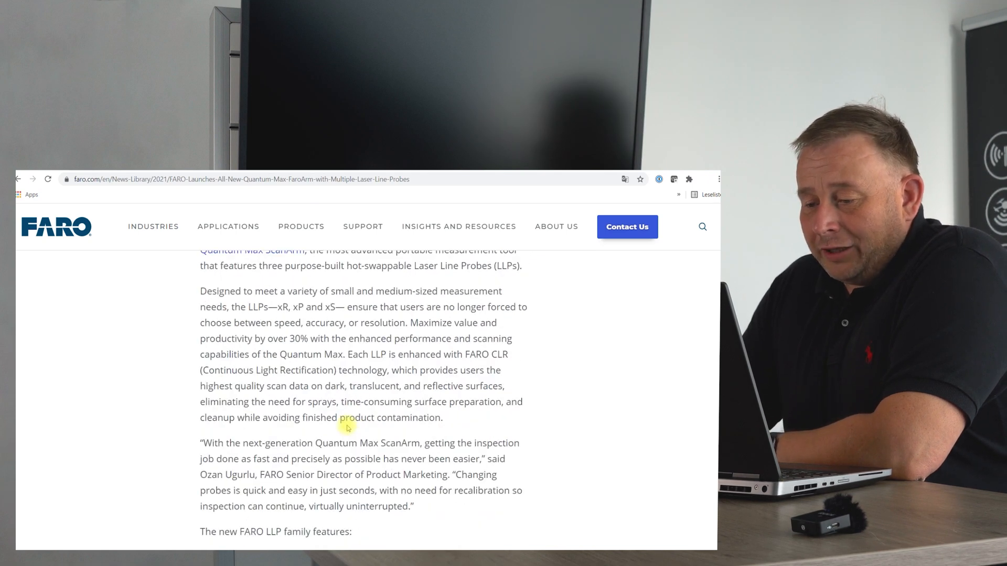
mouse_move(357, 402)
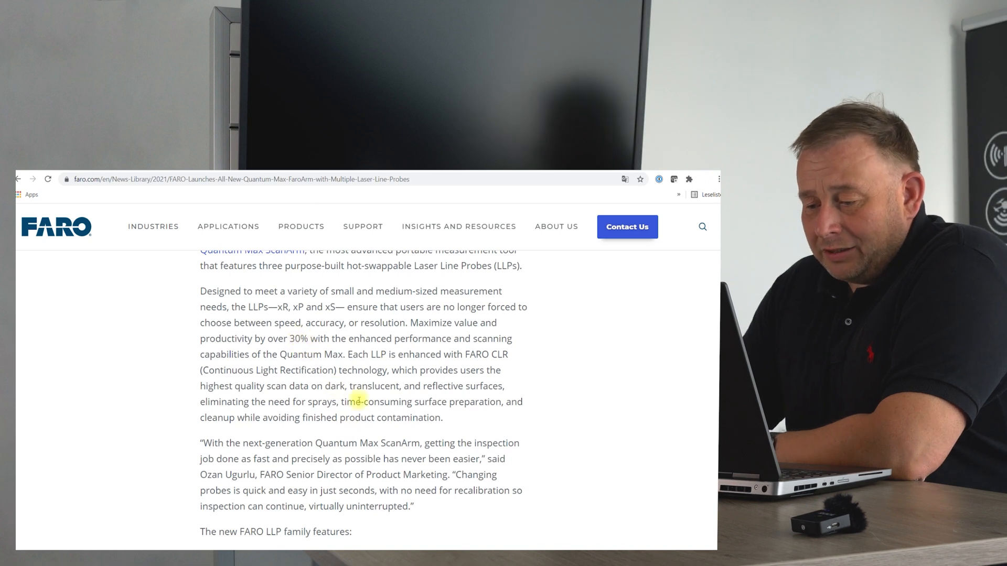
scroll("down", 3)
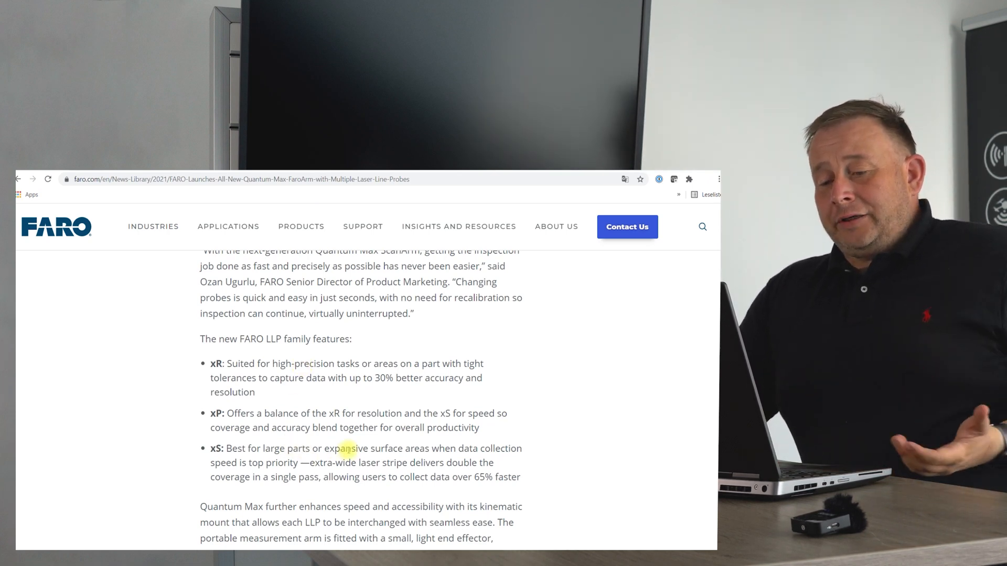
mouse_move(371, 440)
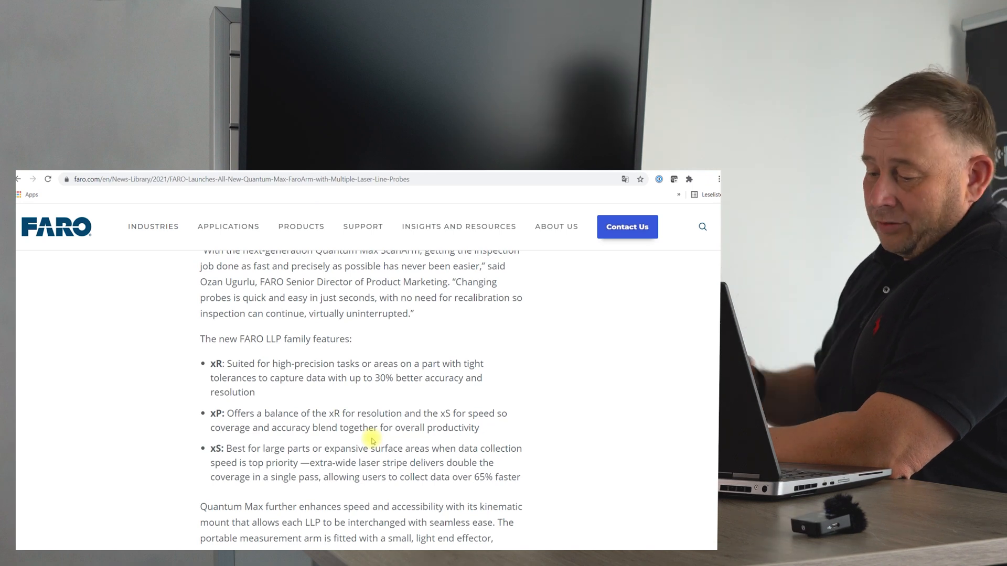
mouse_move(430, 489)
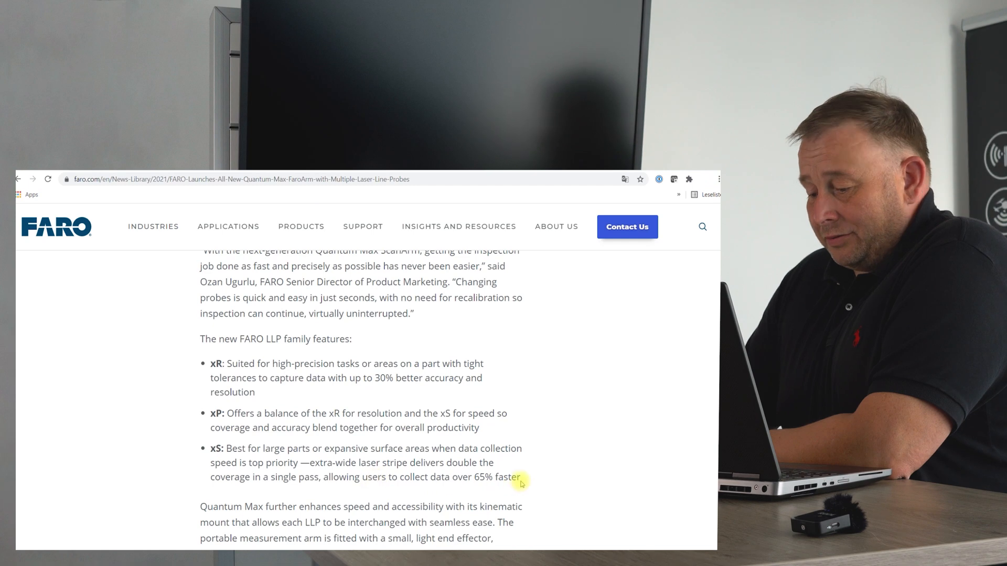
Finish the MX50 release and move on to CHCNAV's AlphaAir 450 airborne LiDAR page
scroll("down", 3)
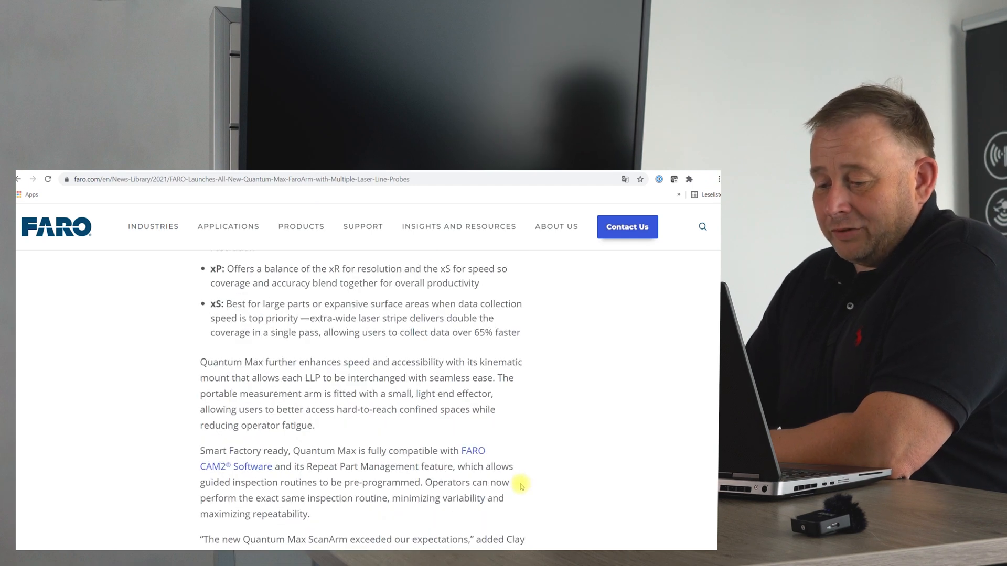
mouse_move(454, 457)
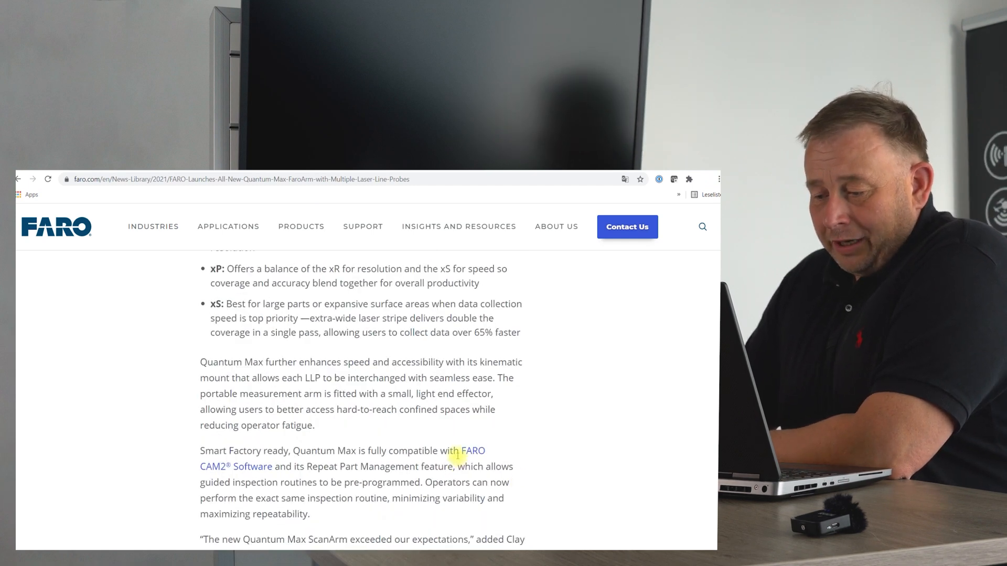
double_click(324, 466)
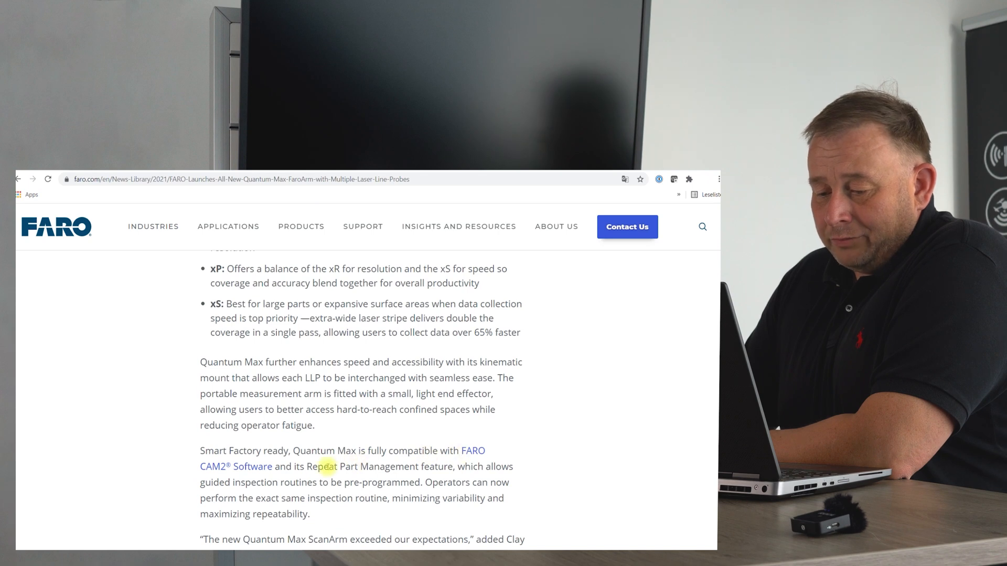
scroll("down", 3)
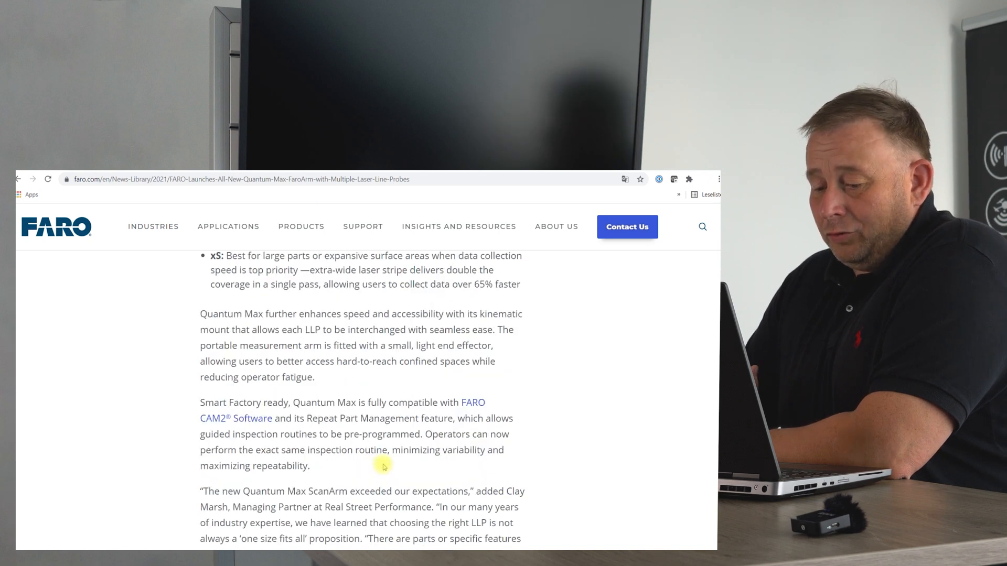
scroll("up", 3)
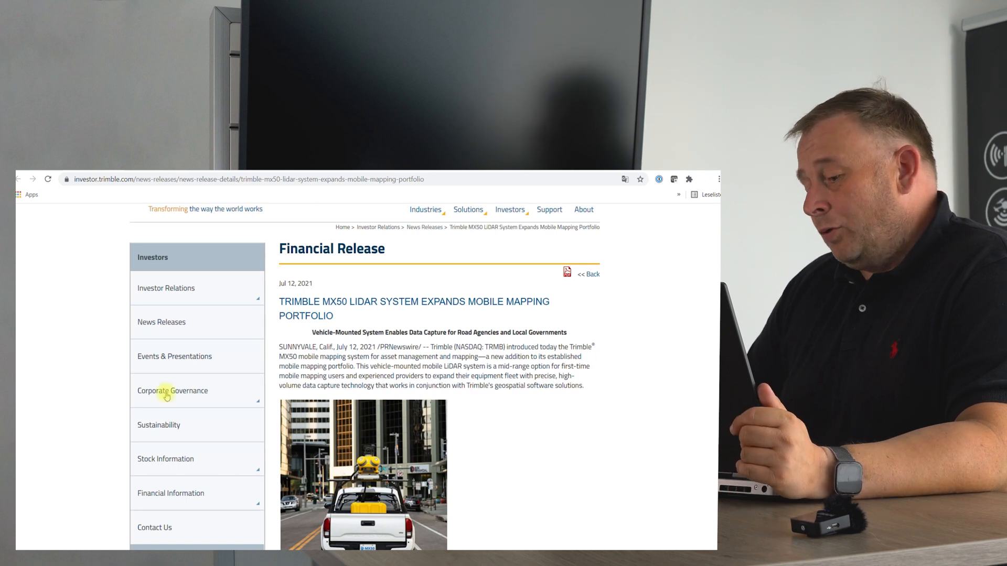
mouse_move(565, 481)
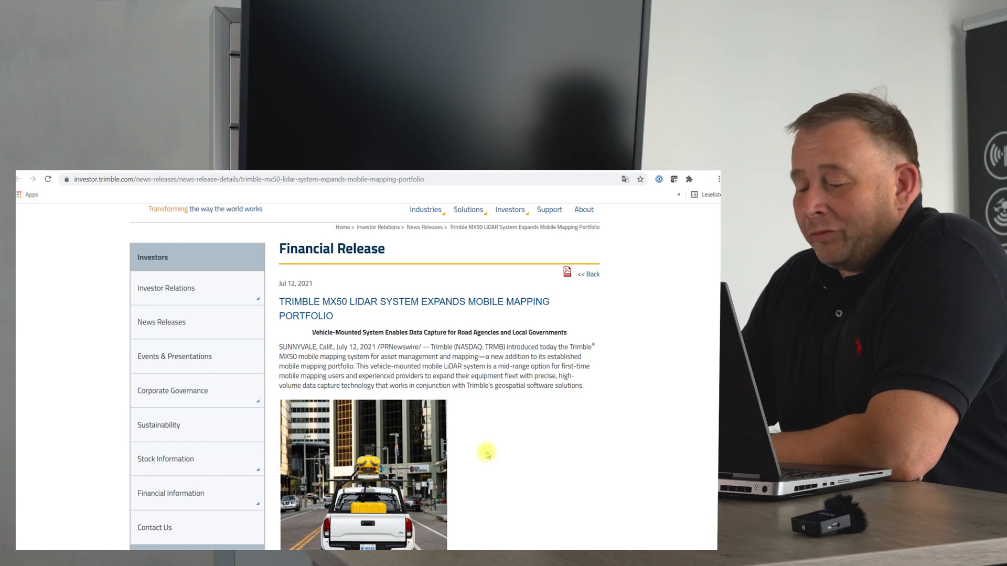
scroll("down", 3)
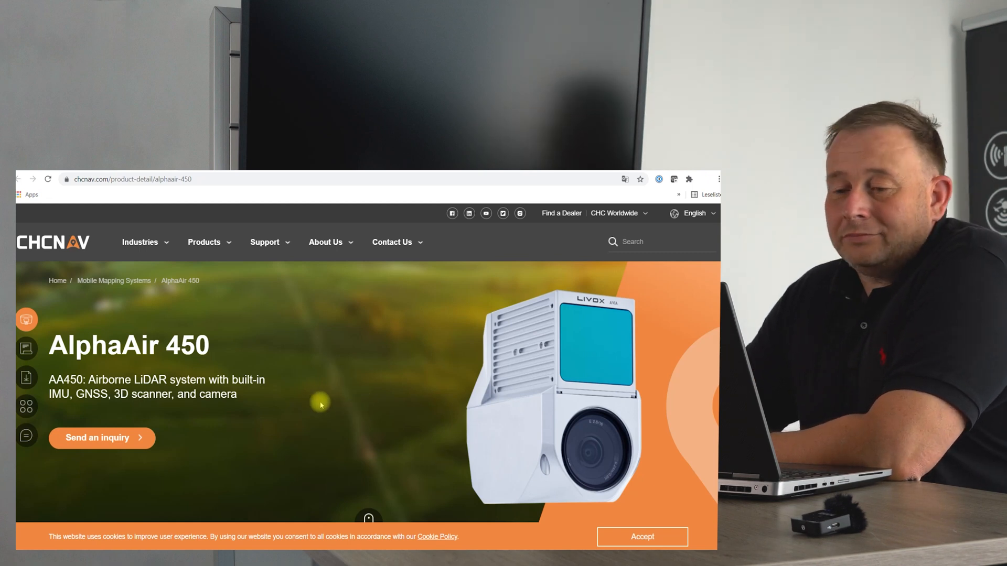
mouse_move(307, 348)
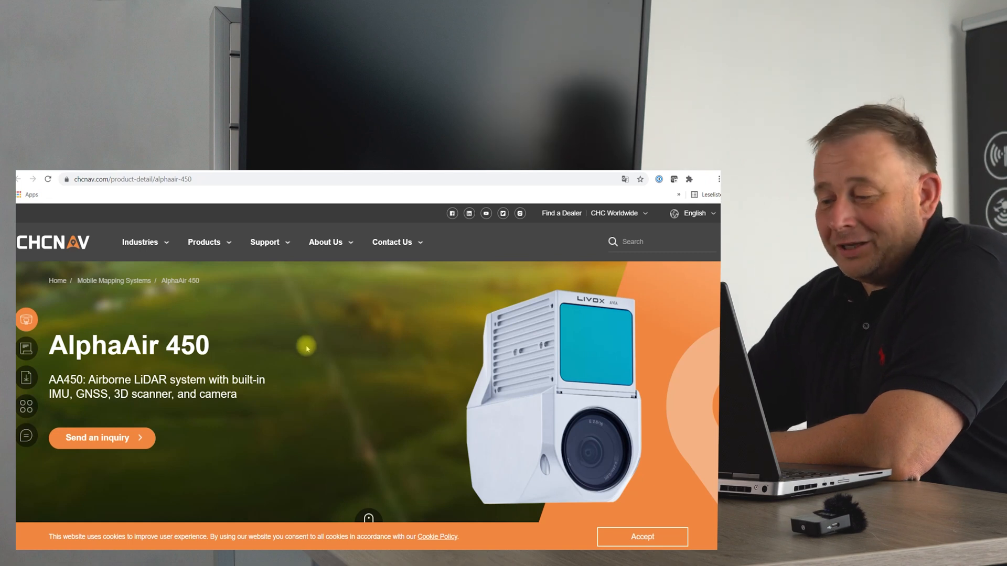
mouse_move(99, 265)
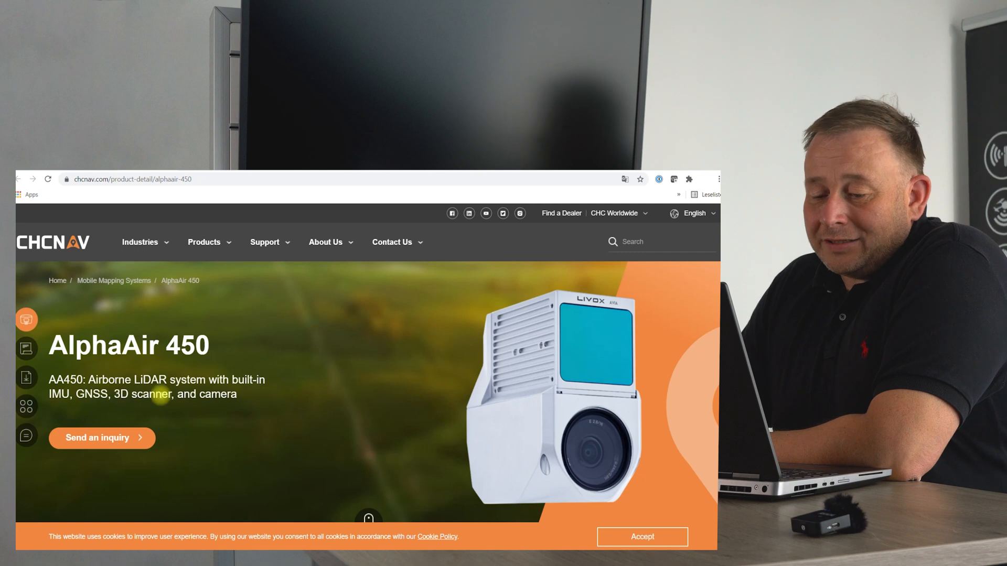
scroll("down", 3)
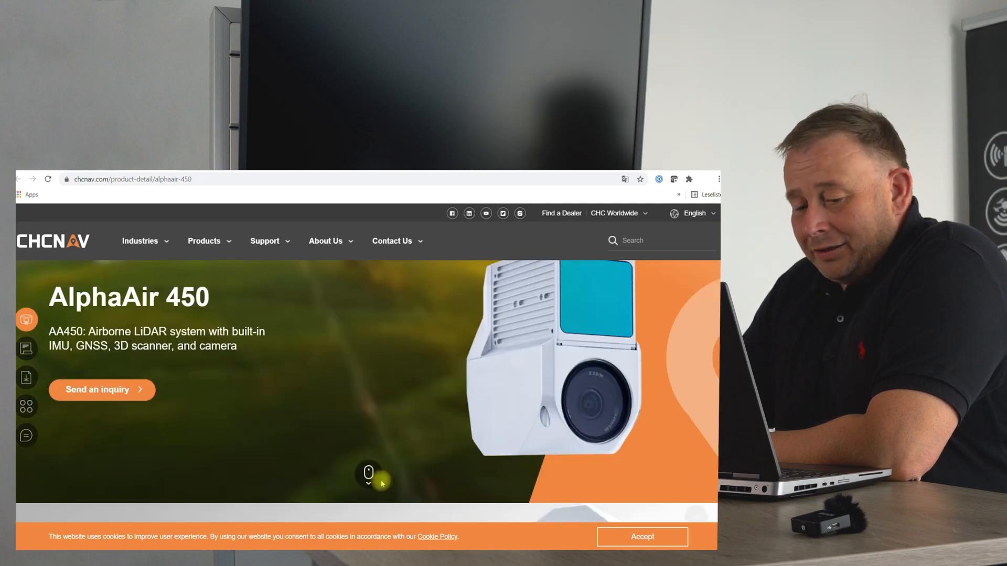
scroll("down", 3)
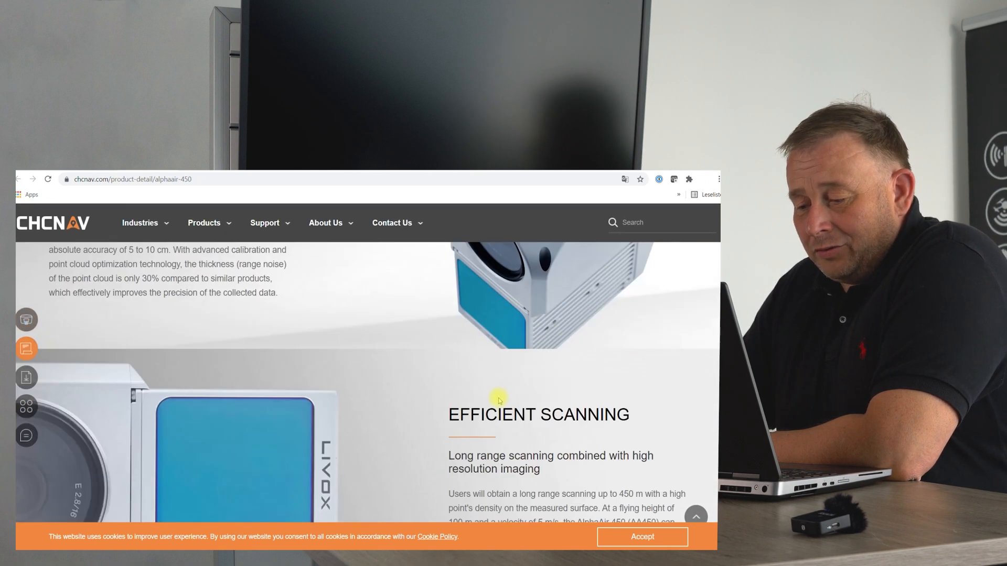
scroll("down", 3)
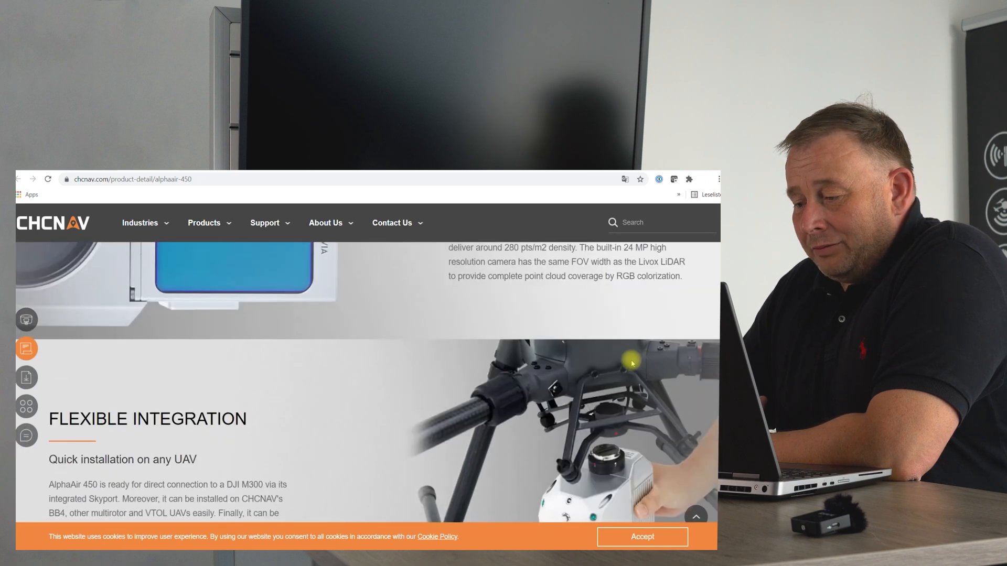
scroll("down", 3)
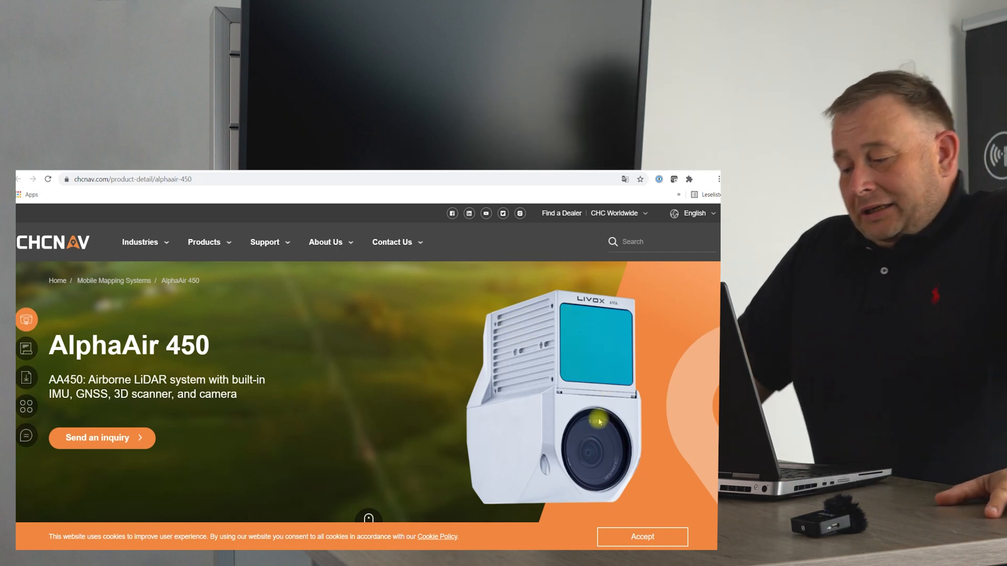
mouse_move(319, 425)
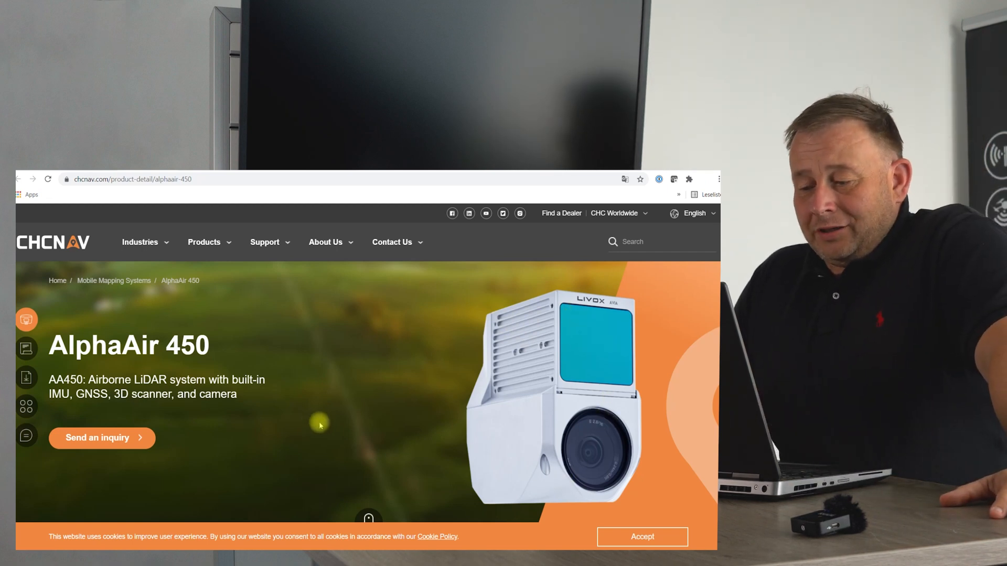
Read the AlphaAir 450 accuracy and overview sections, then show the Septentrio partnership article
scroll("down", 3)
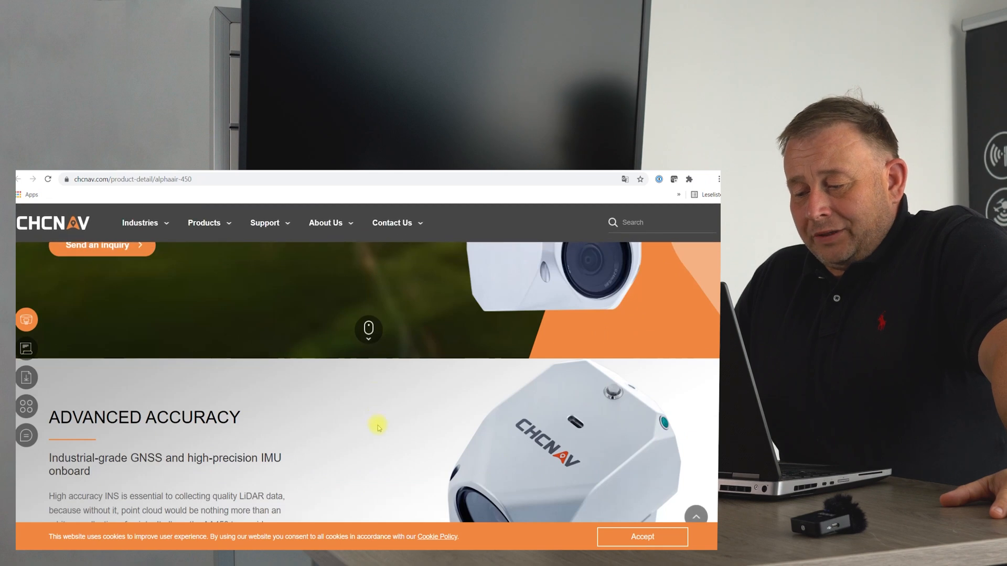
scroll("down", 3)
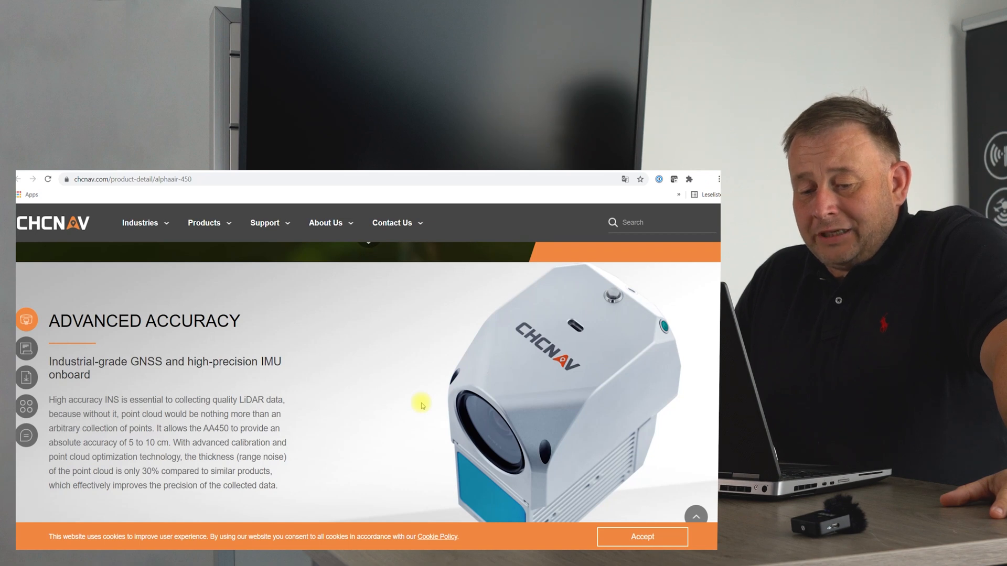
scroll("down", 3)
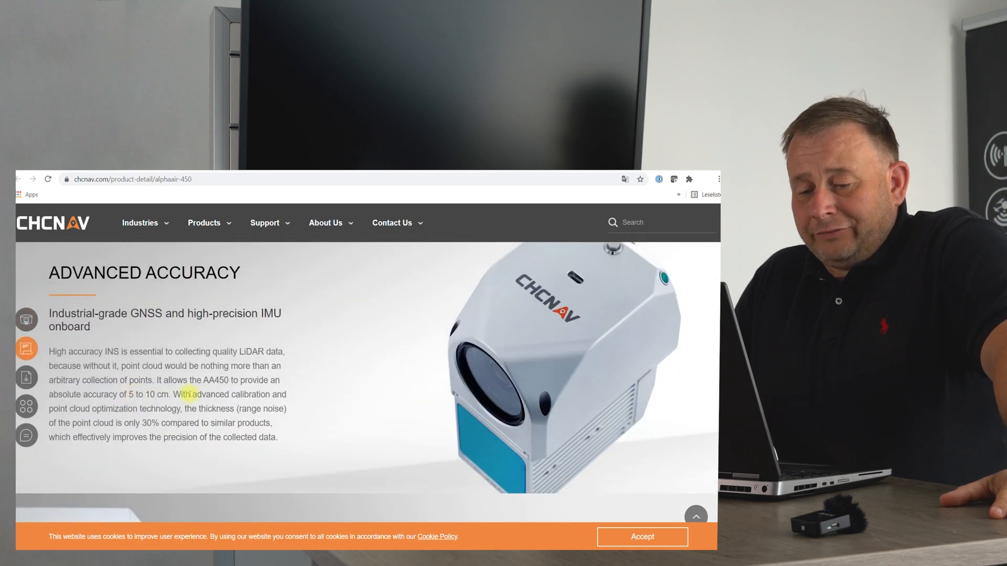
scroll("down", 3)
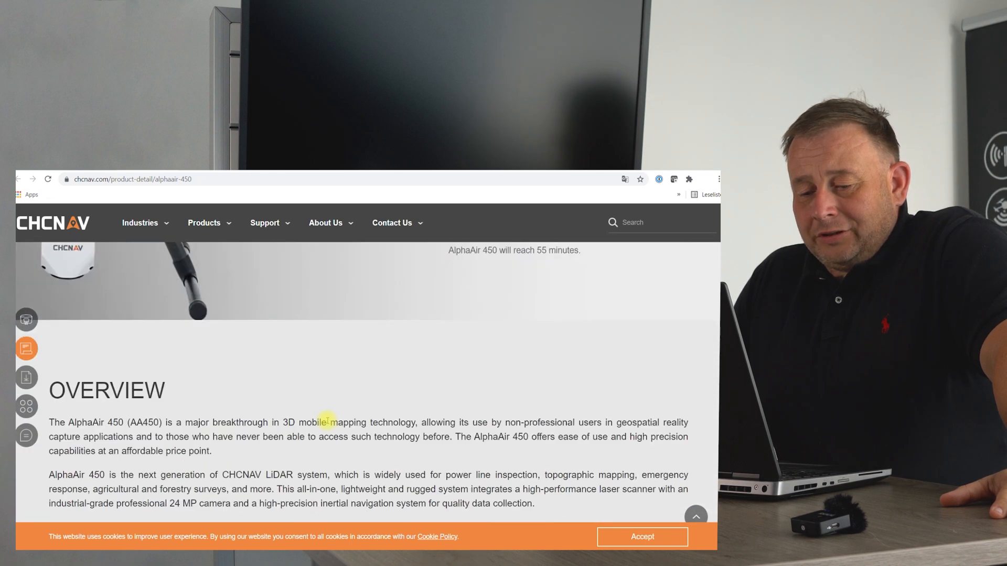
scroll("down", 3)
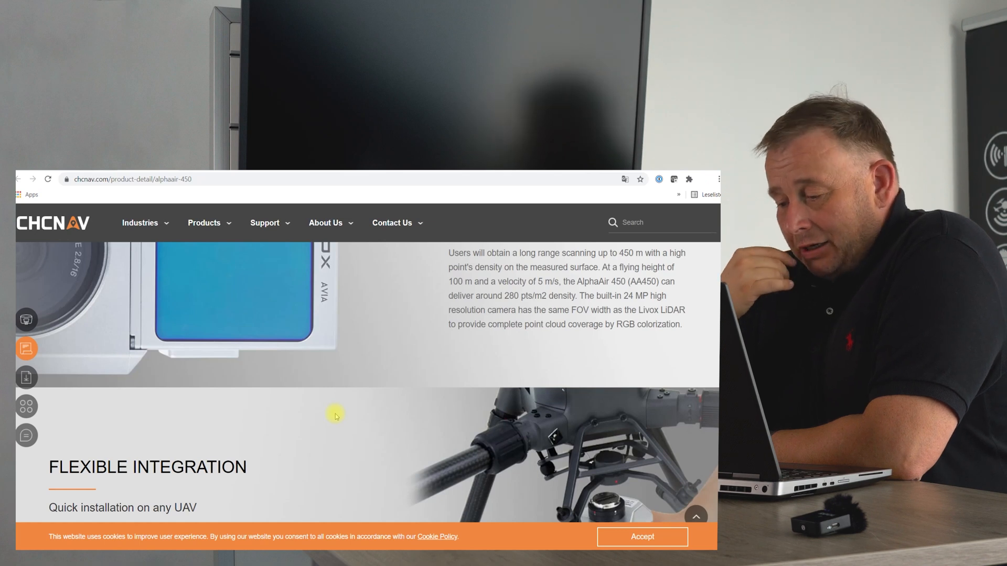
mouse_move(247, 464)
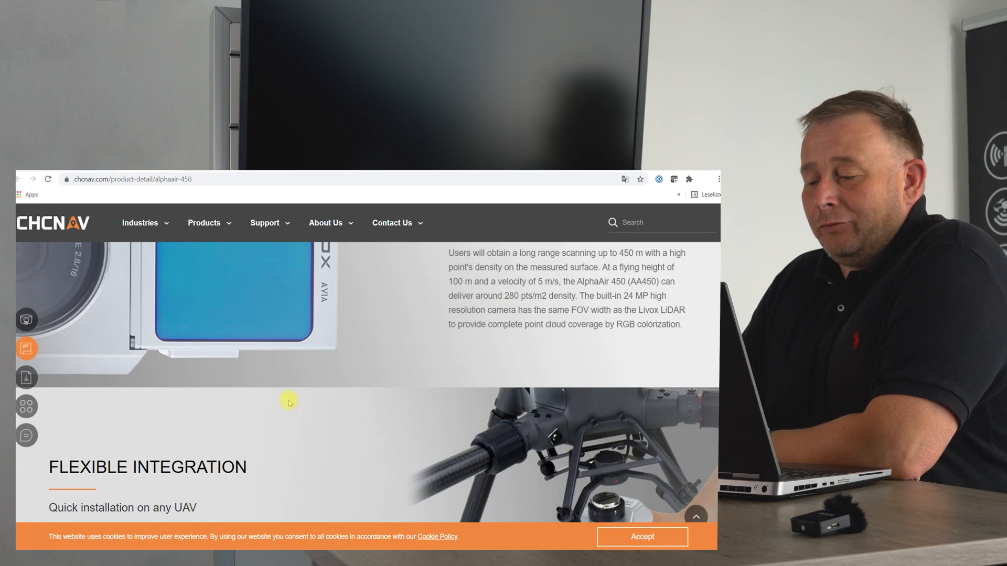
scroll("down", 3)
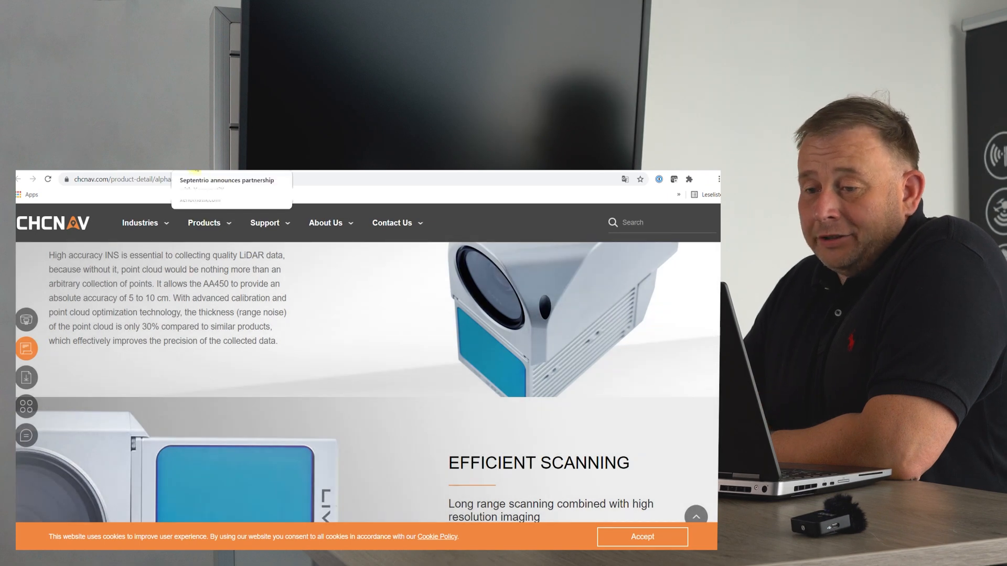
left_click(226, 180)
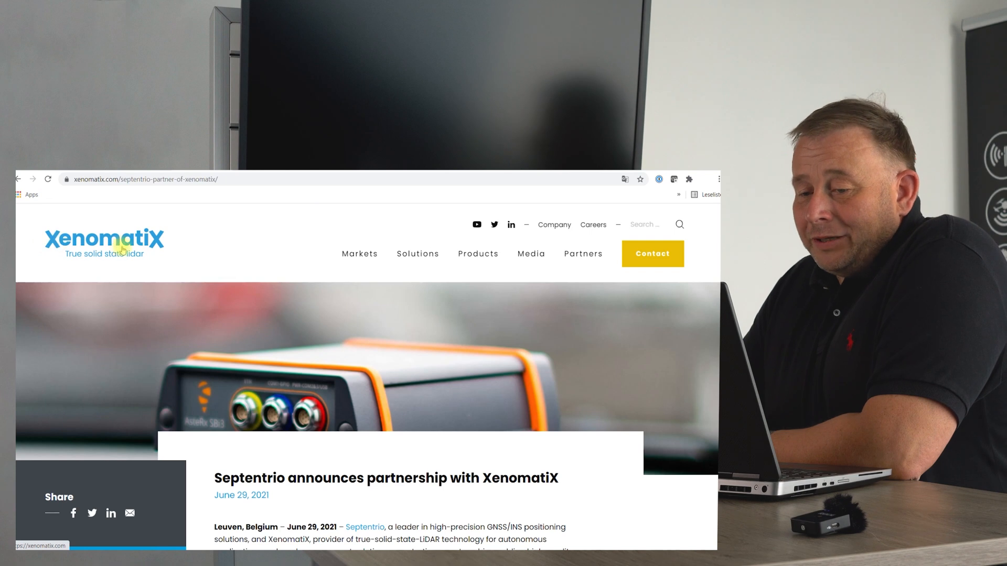
scroll("down", 3)
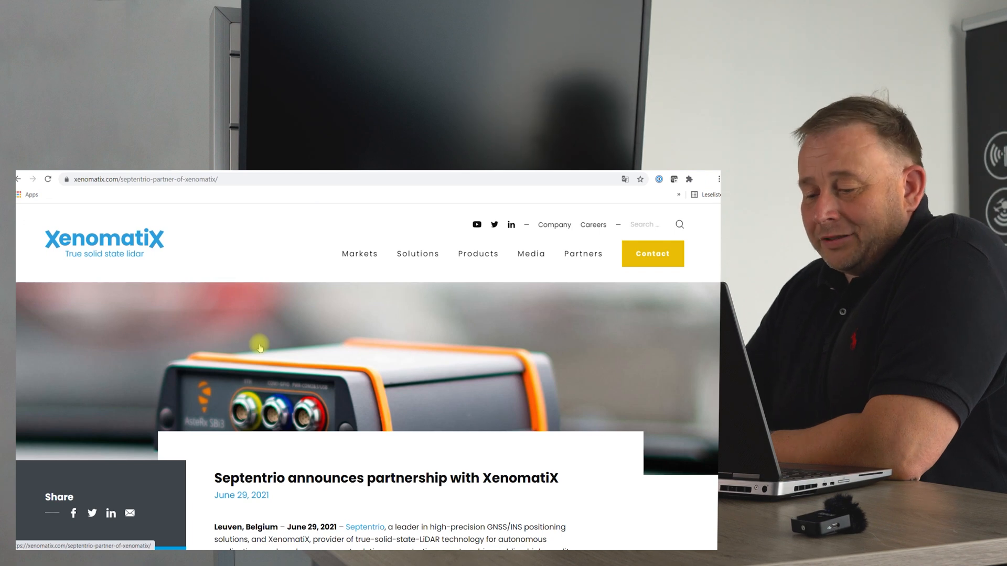
scroll("down", 3)
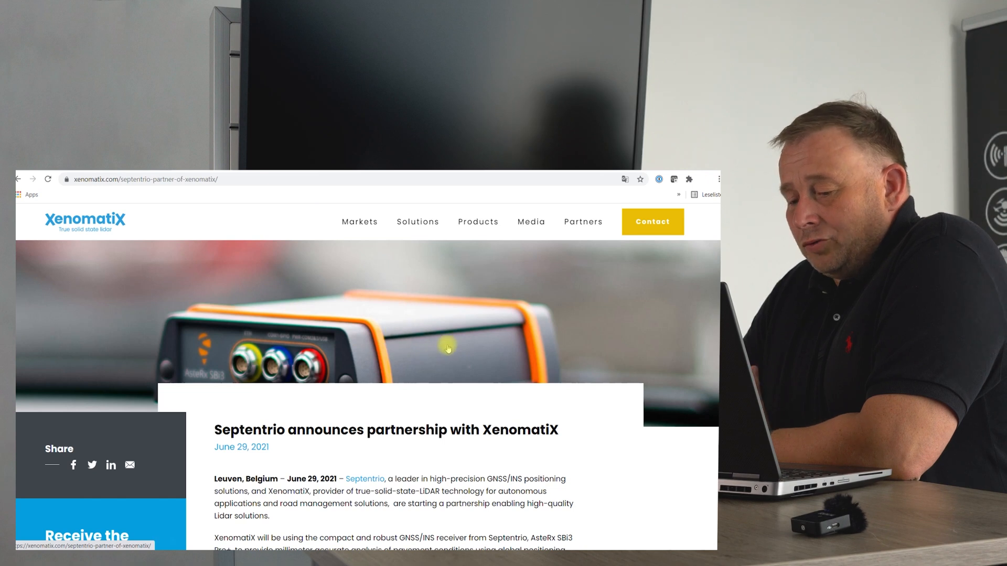
scroll("down", 3)
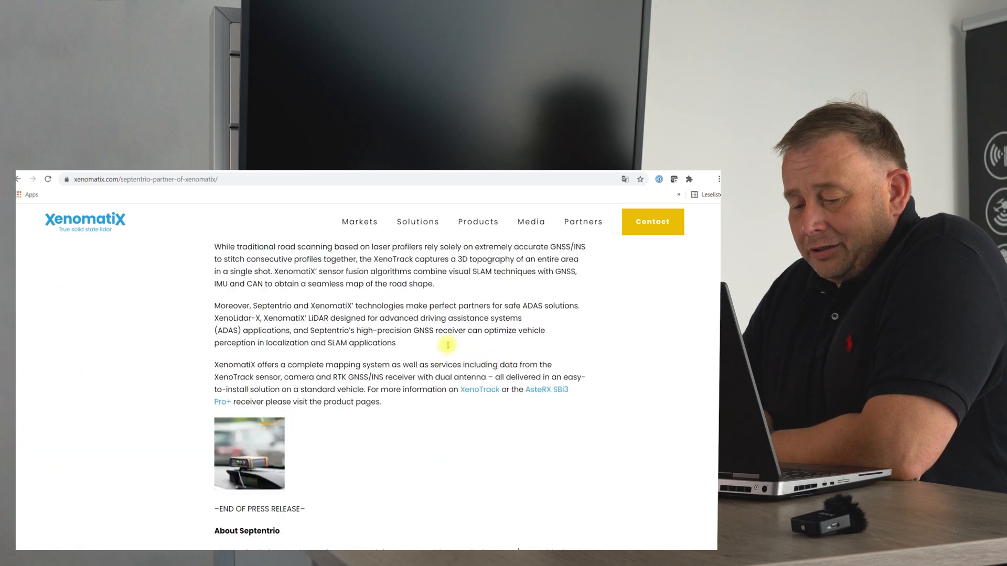
scroll("up", 3)
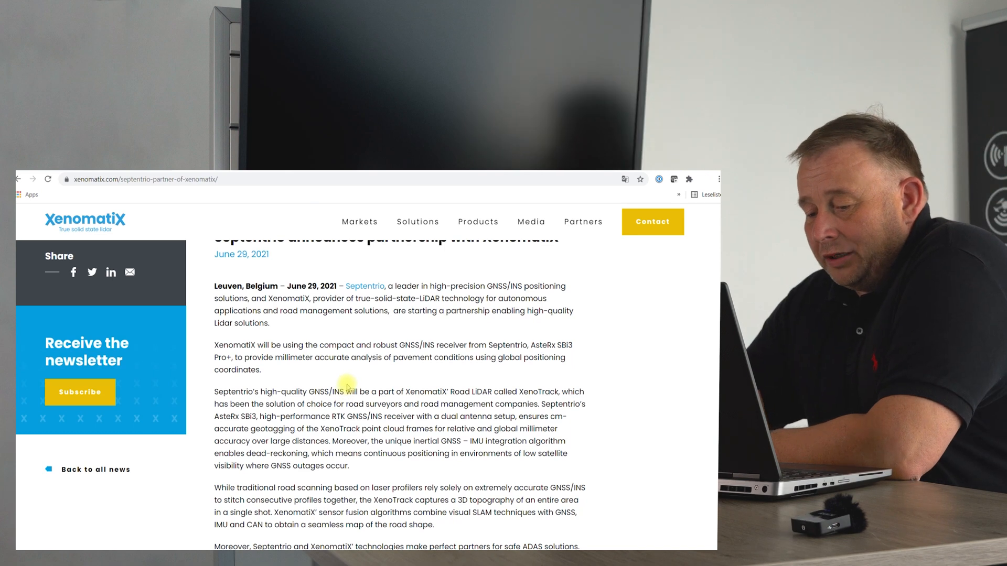
mouse_move(371, 333)
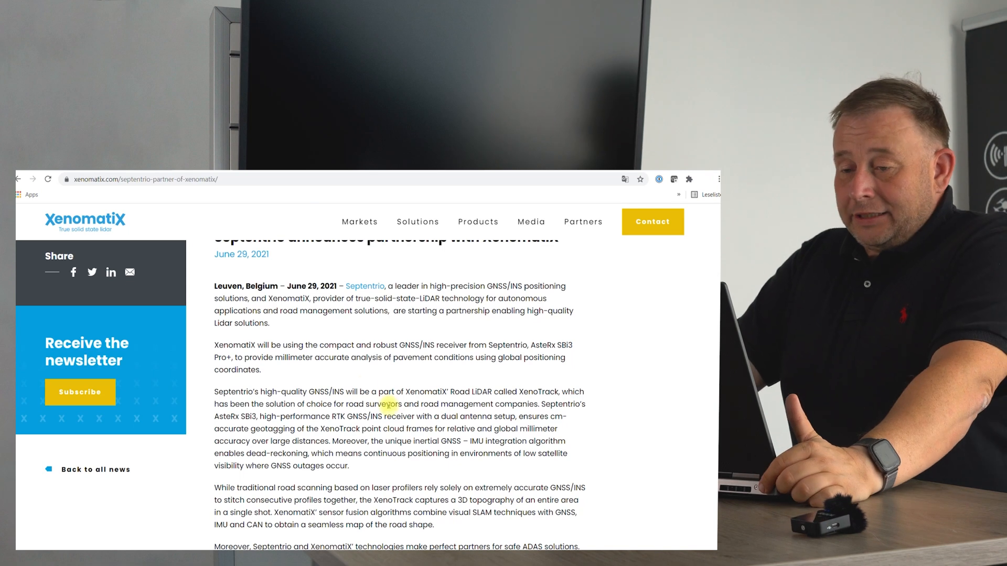
mouse_move(331, 337)
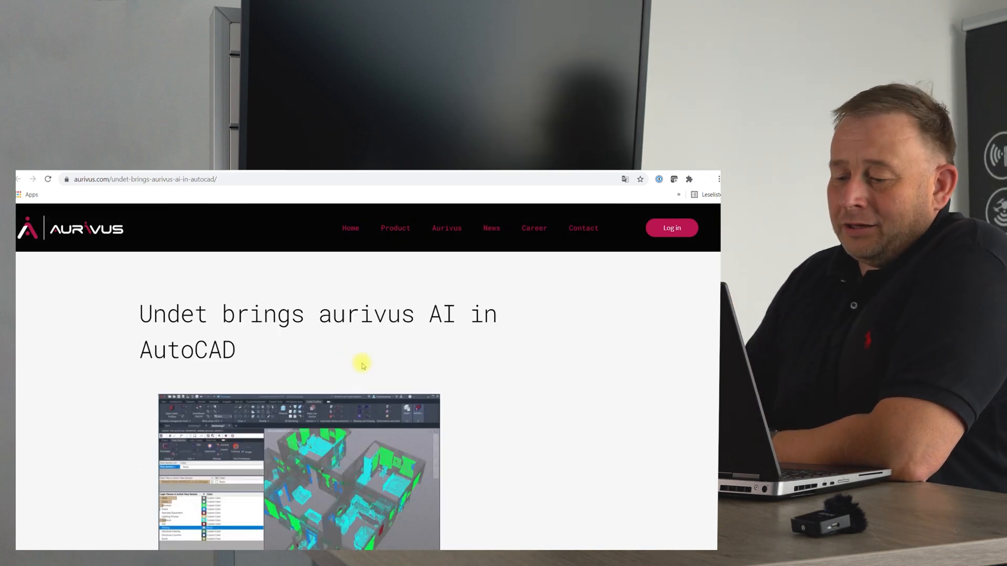
Read down the Aurivus article on Undet bringing Aurivus AI into AutoCAD, past the screenshot
scroll("down", 3)
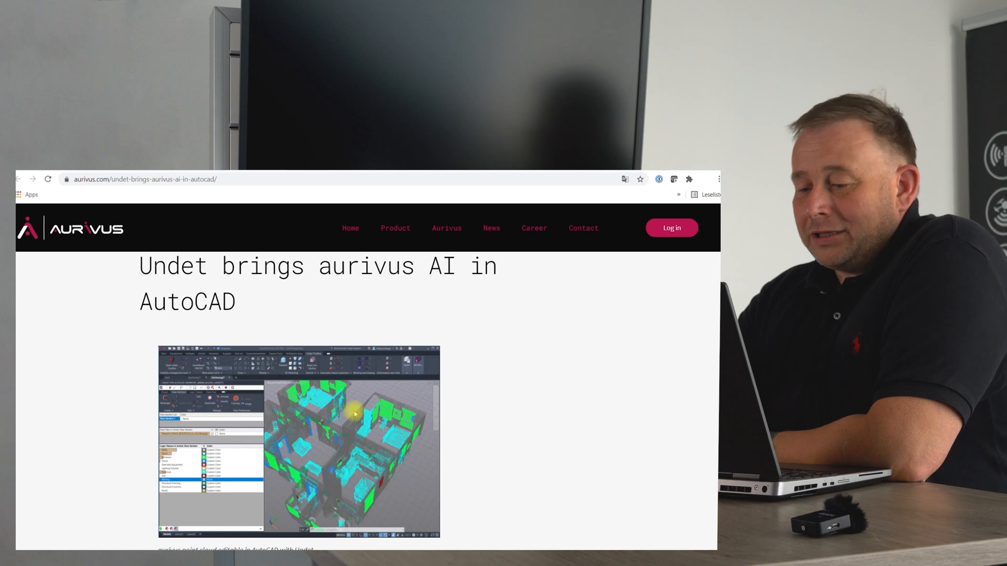
scroll("down", 3)
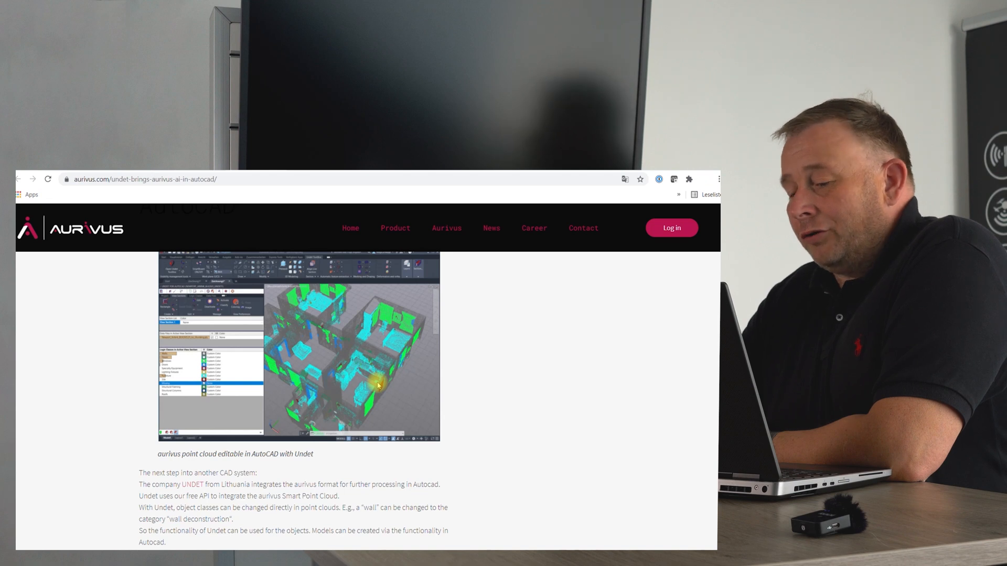
scroll("down", 3)
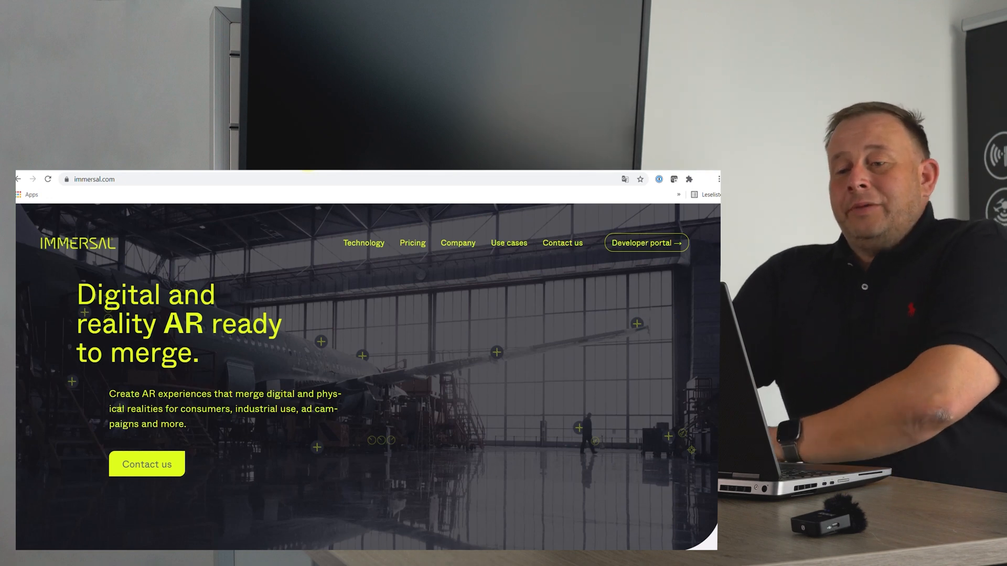
mouse_move(350, 361)
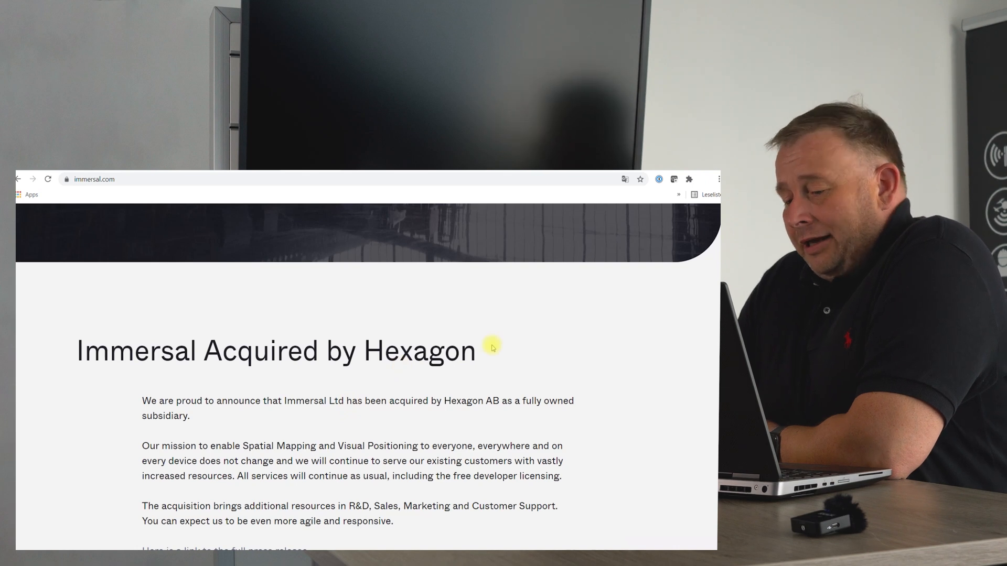
mouse_move(444, 373)
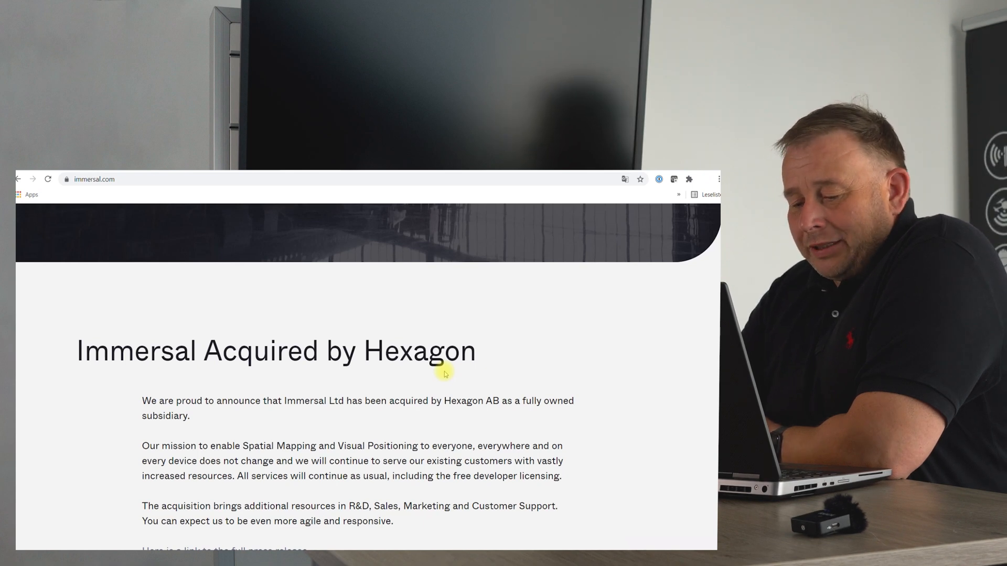
Read Immersal's 'Acquired by Hexagon' announcement and return to the Immersal AR homepage
scroll("down", 3)
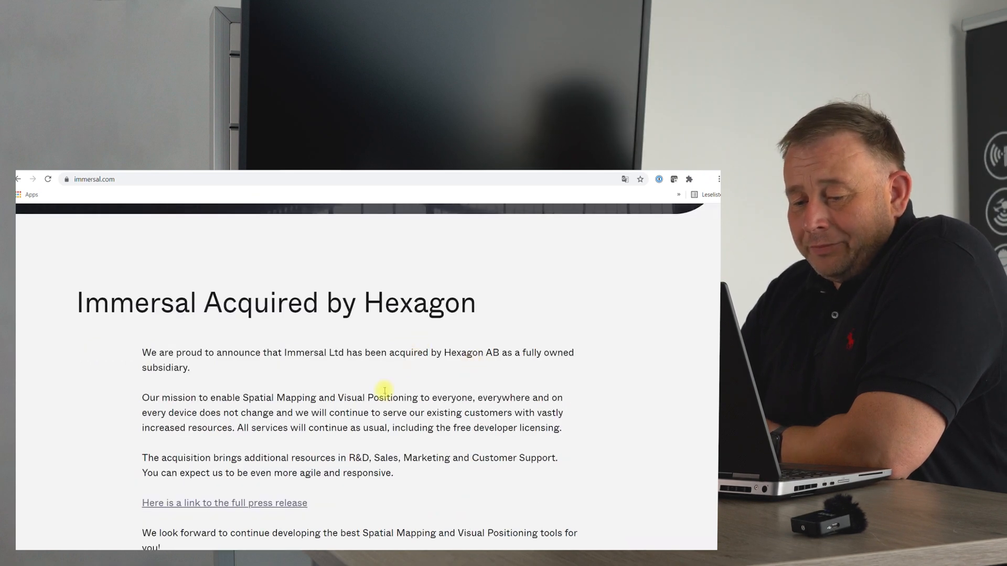
double_click(353, 398)
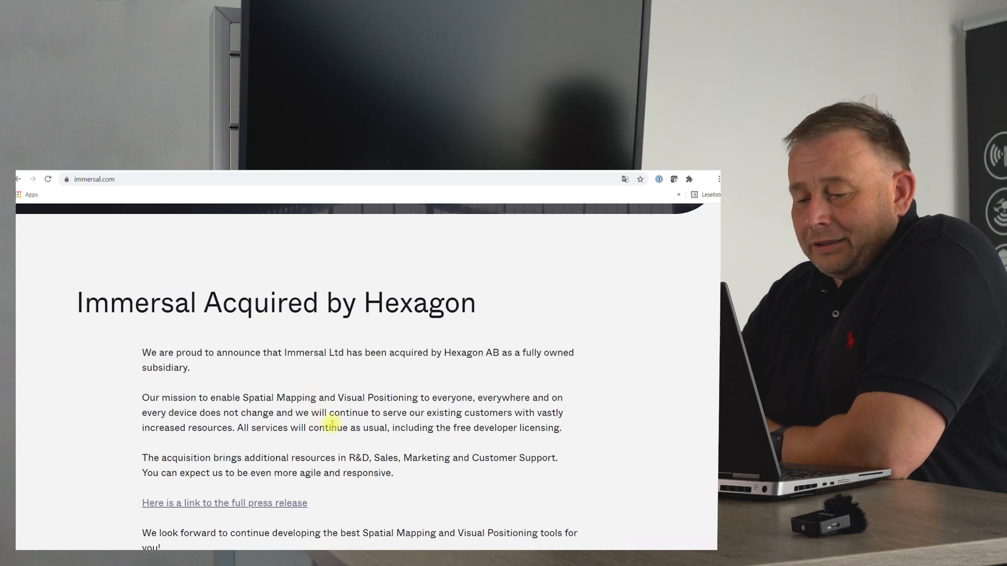
scroll("down", 3)
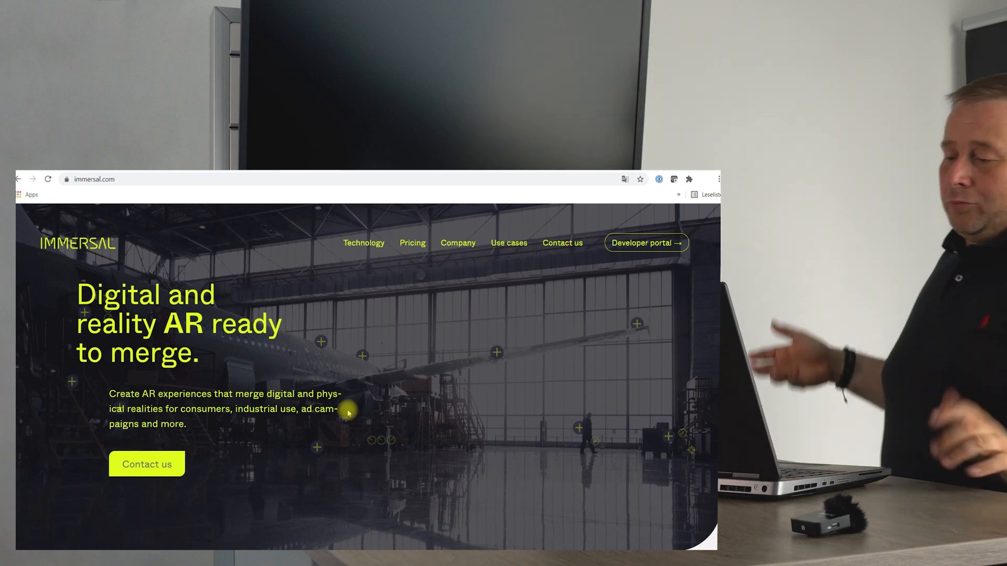
mouse_move(357, 460)
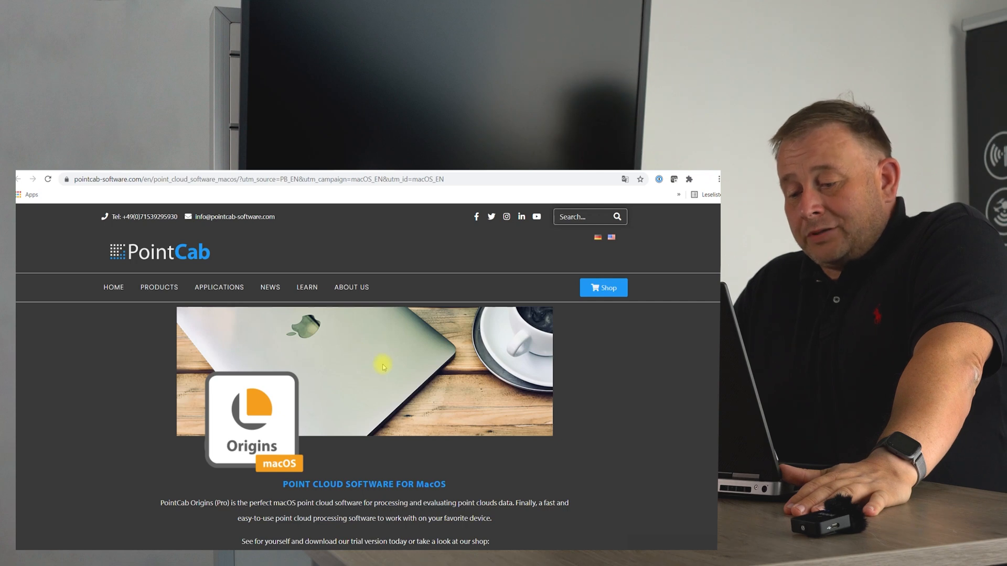
Look over PointCab Origins for macOS with its Get Trial Version and Visit Shop offers
scroll("down", 3)
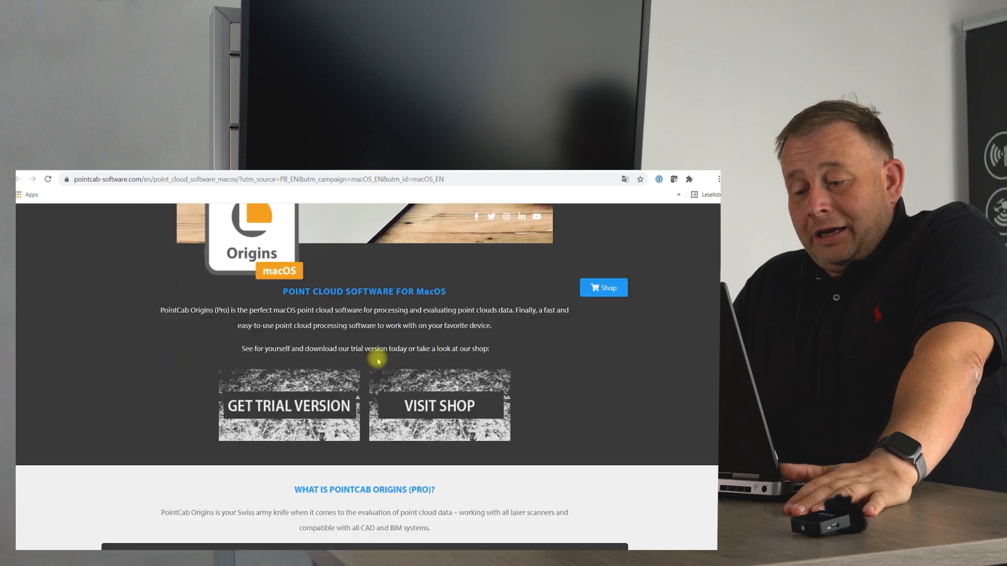
scroll("up", 3)
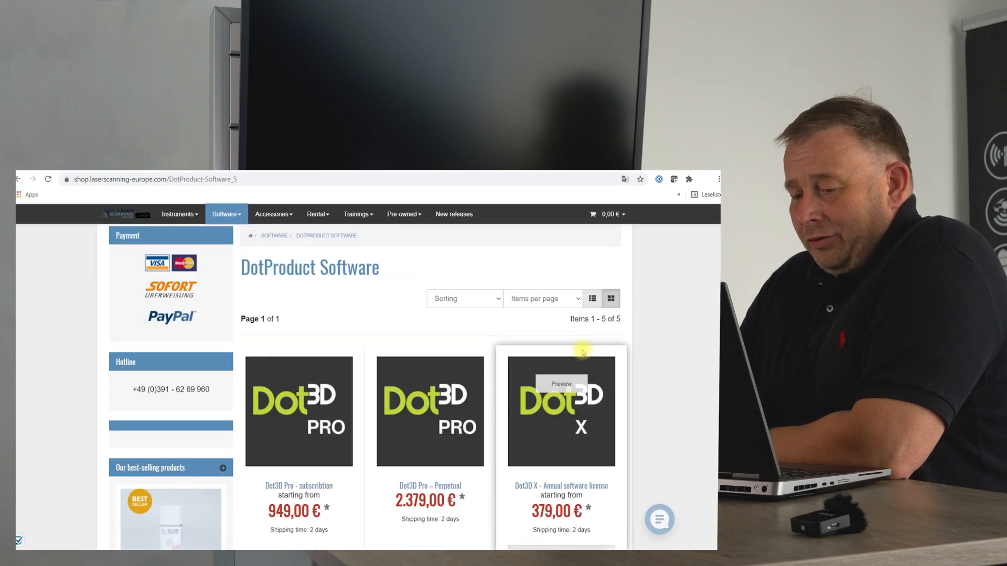
Open 'Dot3D Pro - subscribtion' from the DotProduct Software grid and reach its license overview table
scroll("down", 3)
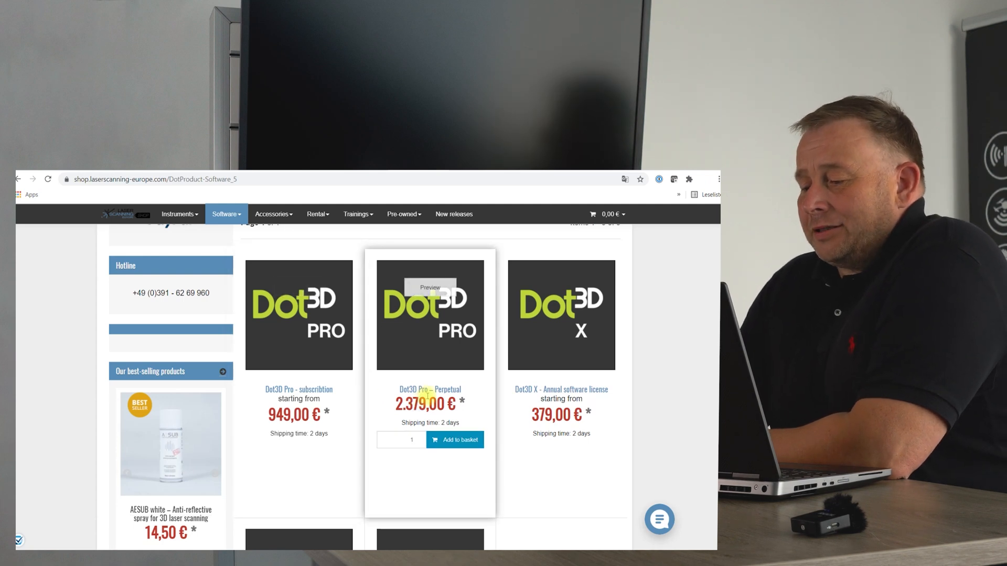
scroll("down", 3)
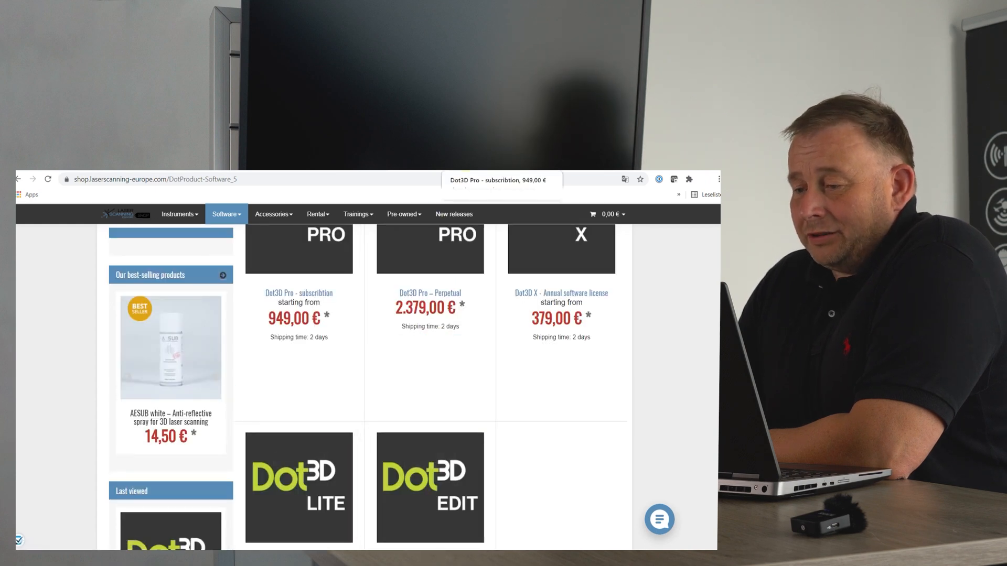
left_click(299, 293)
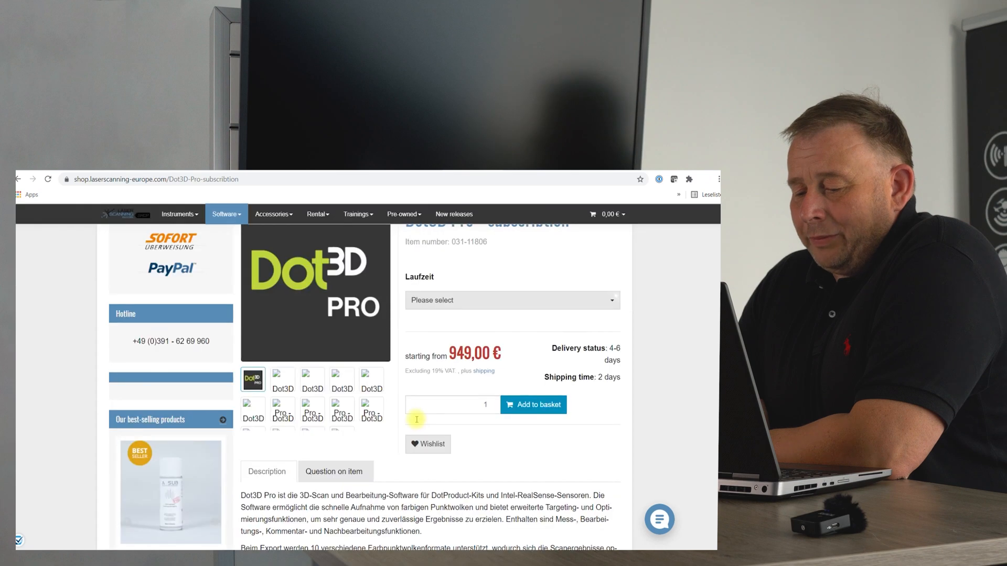
scroll("down", 3)
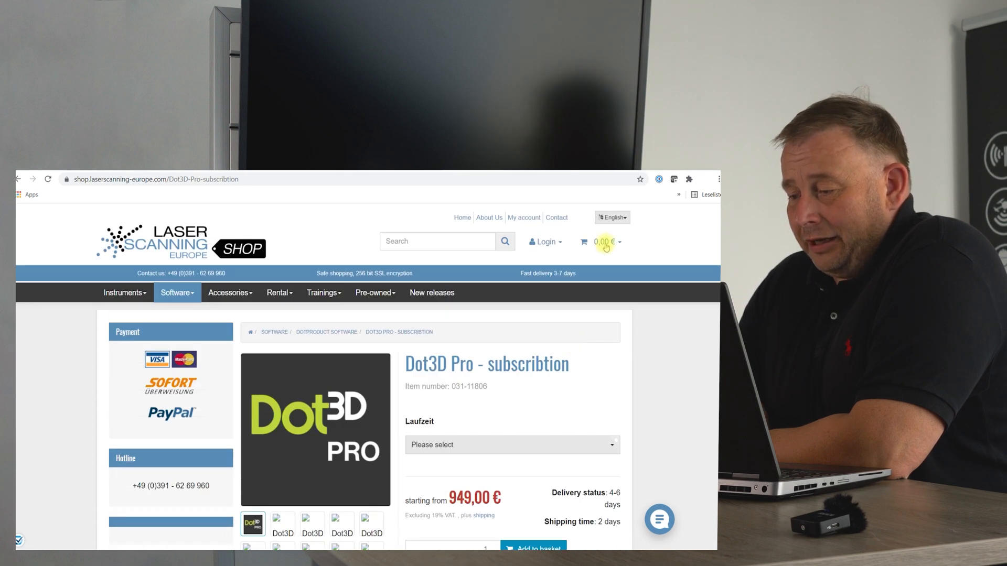
scroll("down", 3)
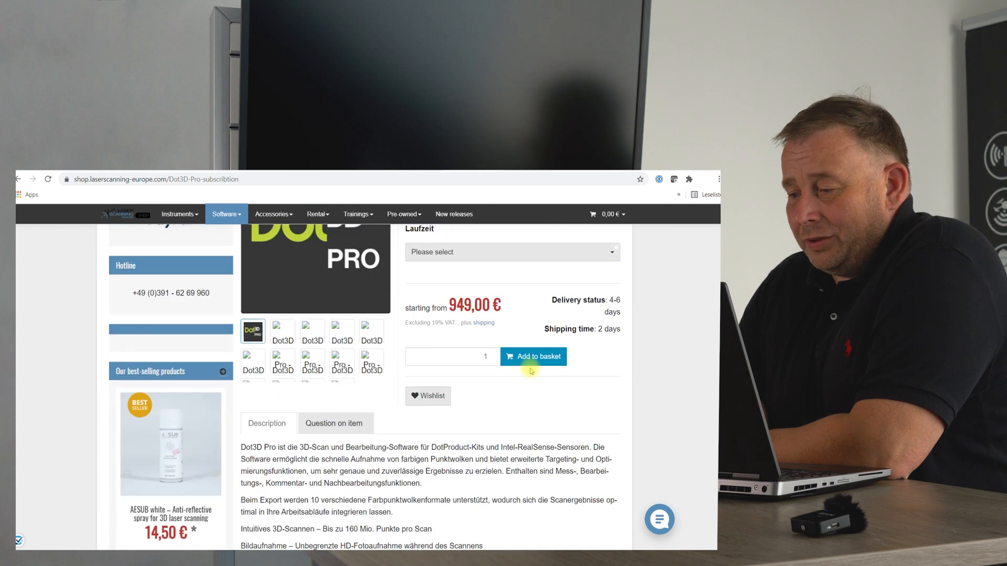
scroll("down", 3)
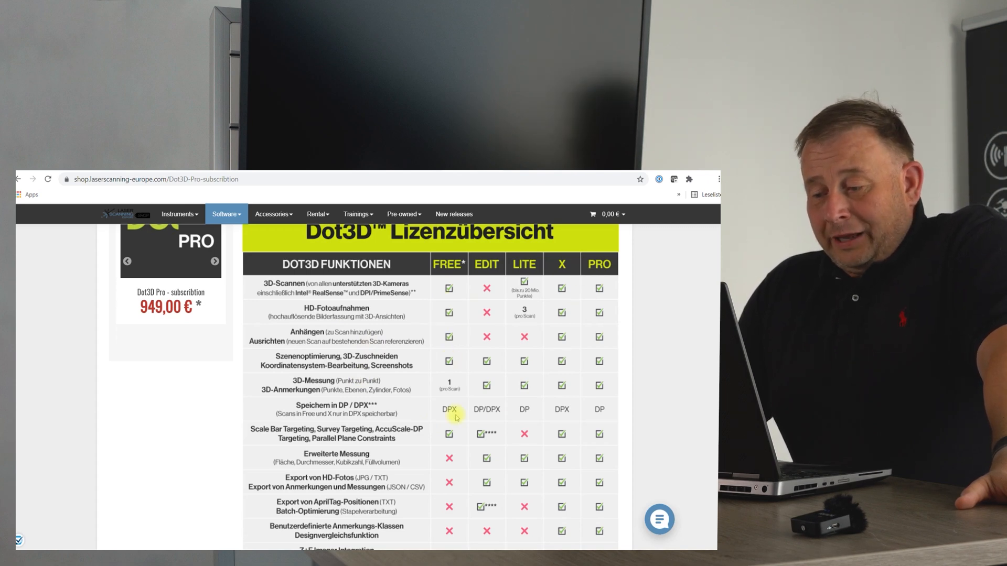
Read the Dot3D Lizenzübersicht table comparing FREE, EDIT, LITE, X and PRO down to its footnotes
scroll("down", 3)
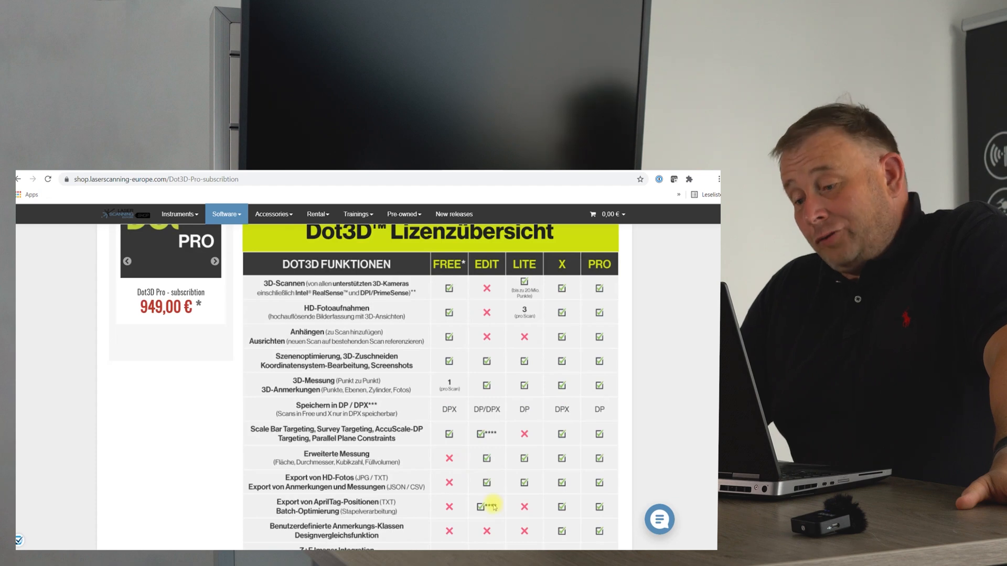
scroll("down", 3)
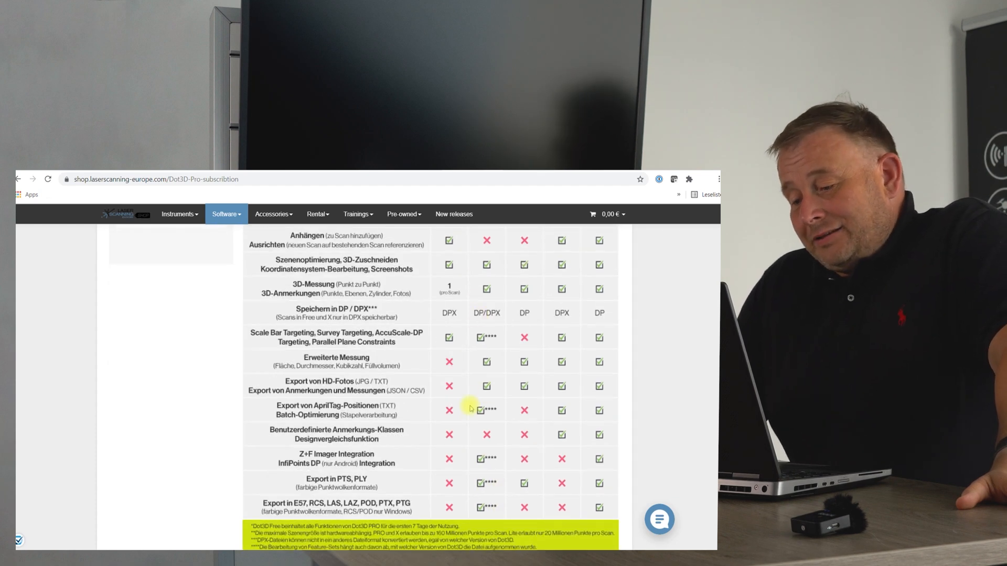
mouse_move(517, 458)
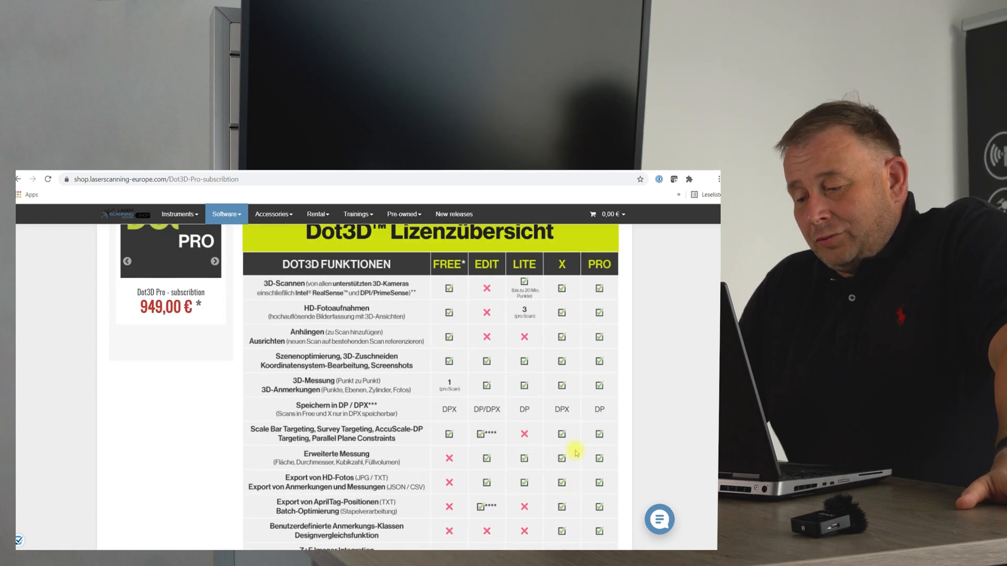
scroll("down", 3)
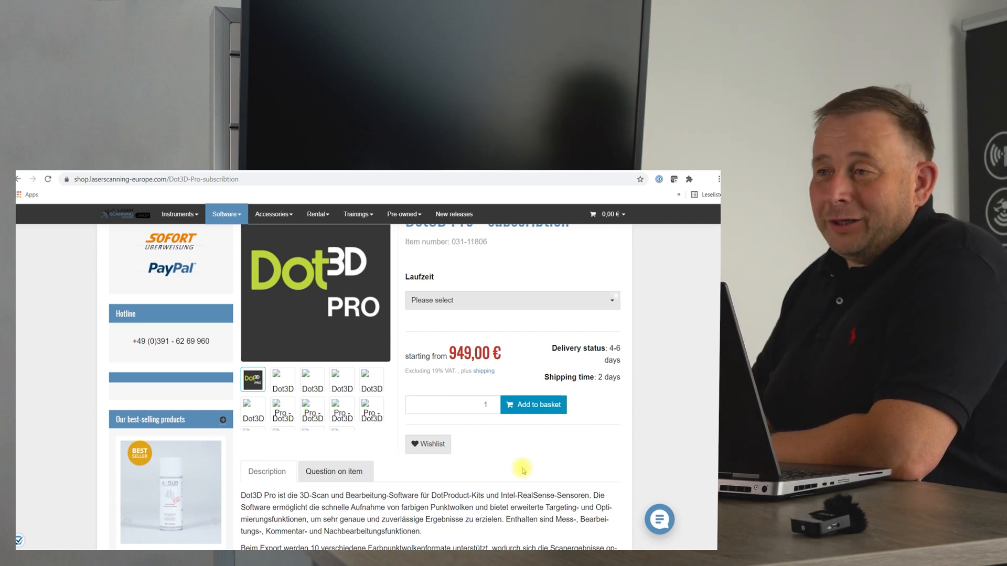
mouse_move(579, 243)
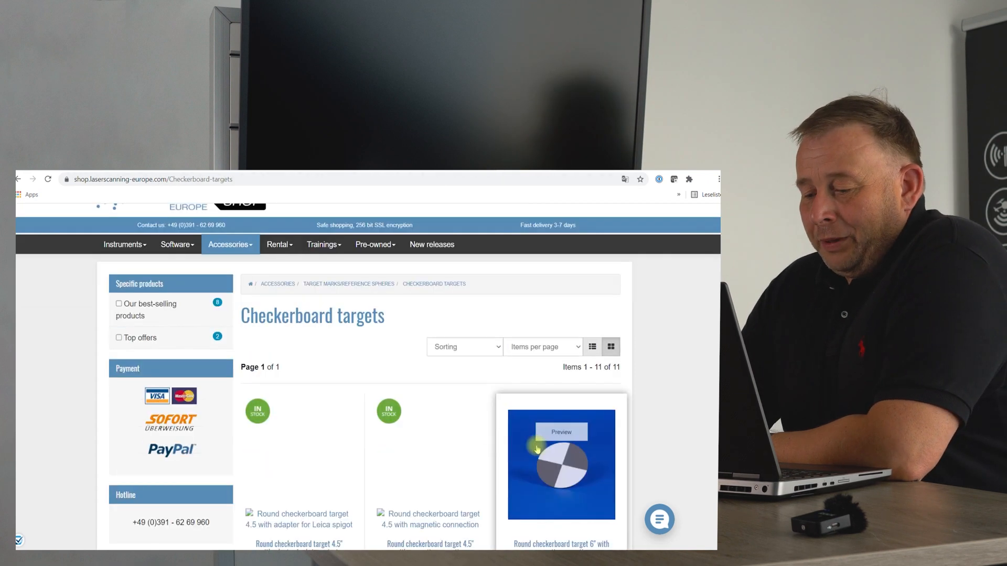
Open the Checkerboard targets category and reach the highly adhesive checkerboard stickers set
scroll("down", 3)
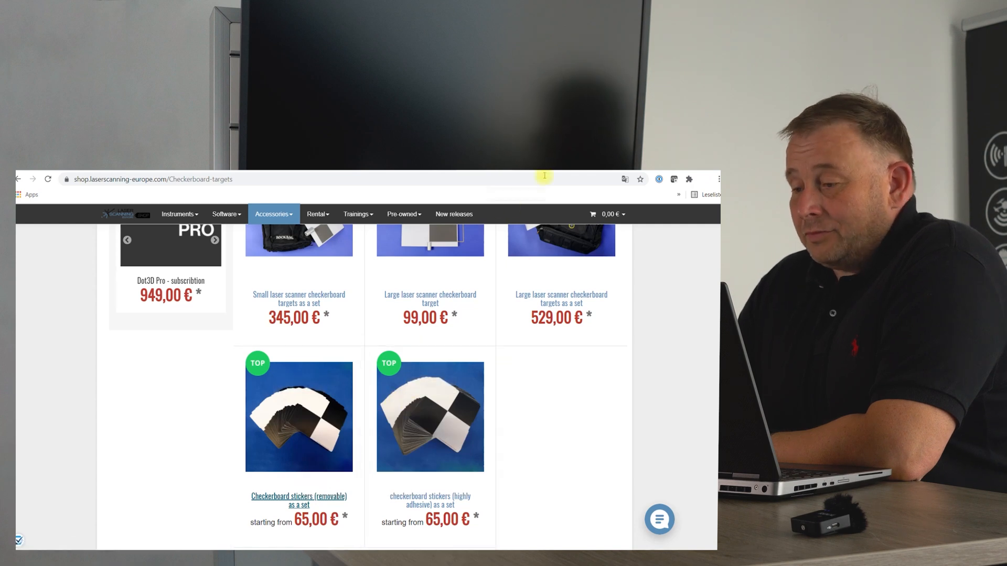
left_click(297, 501)
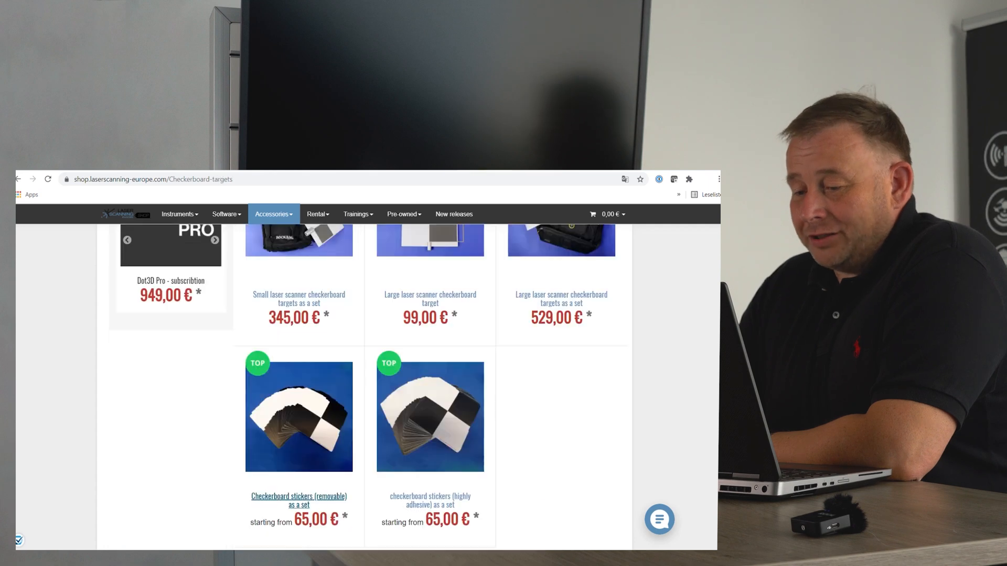
right_click(430, 416)
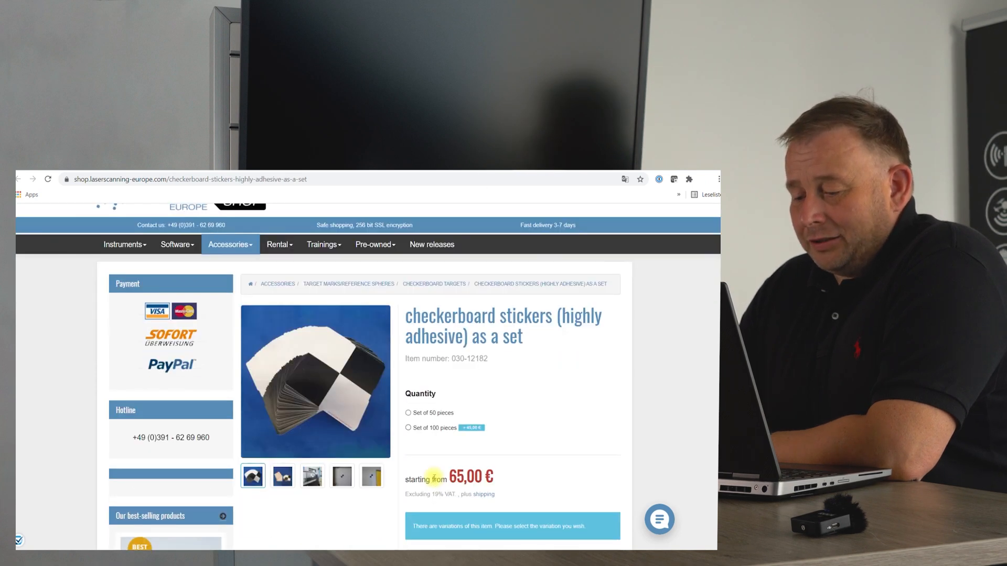
Read the highly adhesive checkerboard stickers' description and characteristics, returning to the page top
scroll("down", 3)
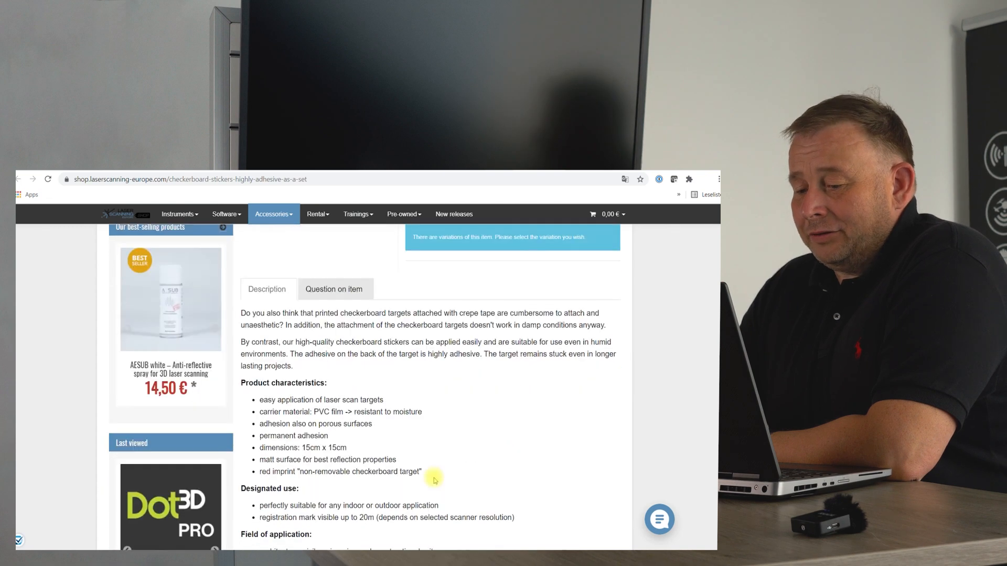
scroll("down", 3)
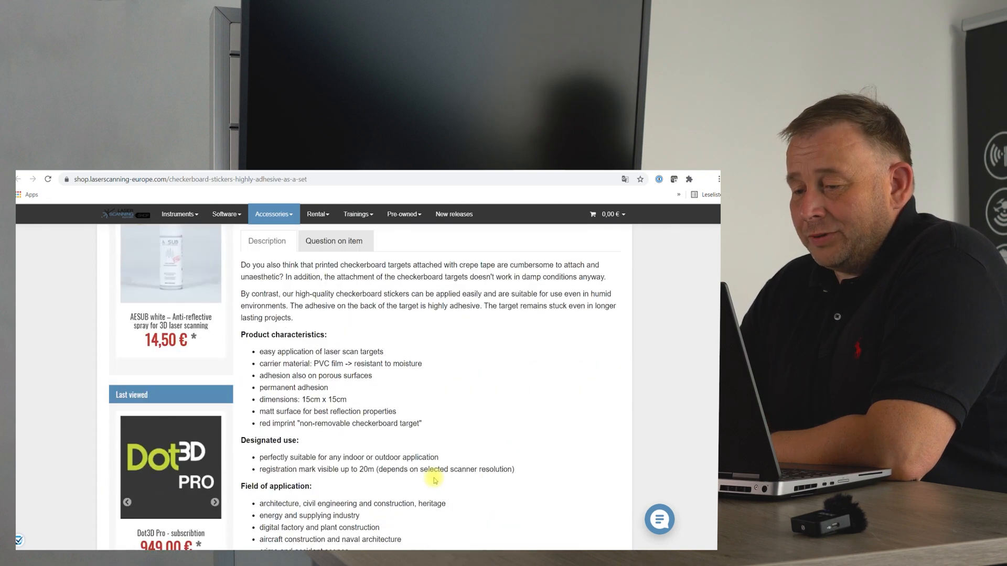
scroll("up", 3)
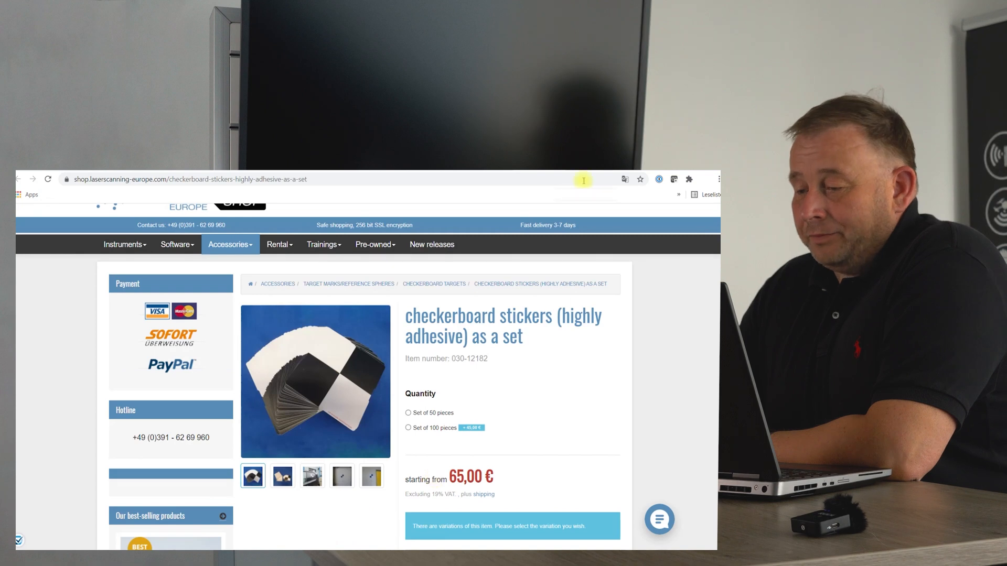